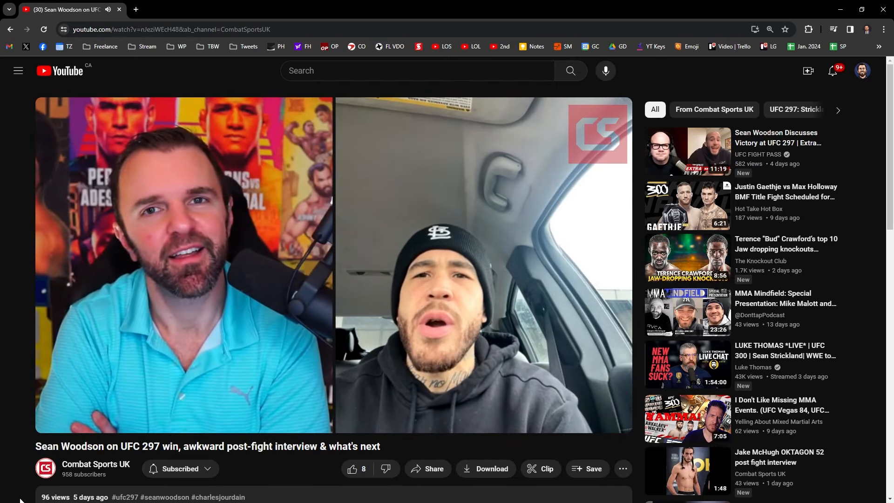
Step: Search the web for 'obs' from the browser address bar
type("obs")
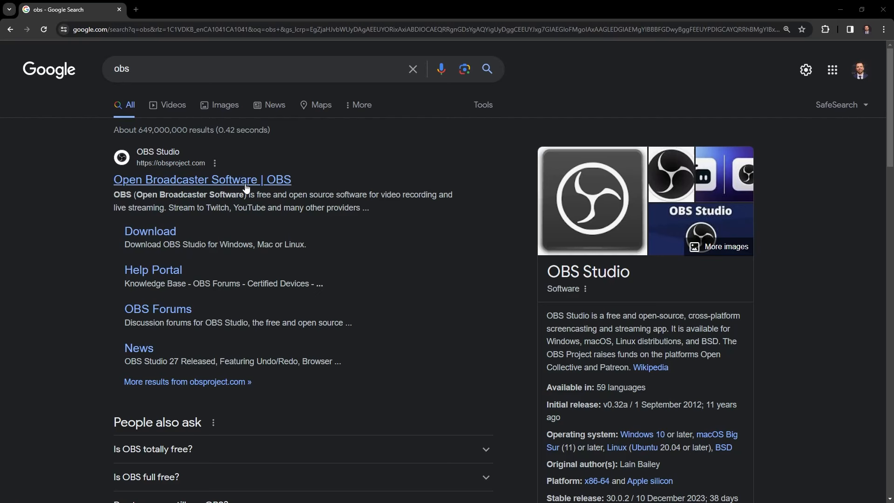
Step: Open the official 'Open Broadcaster Software | OBS' result
left_click(202, 179)
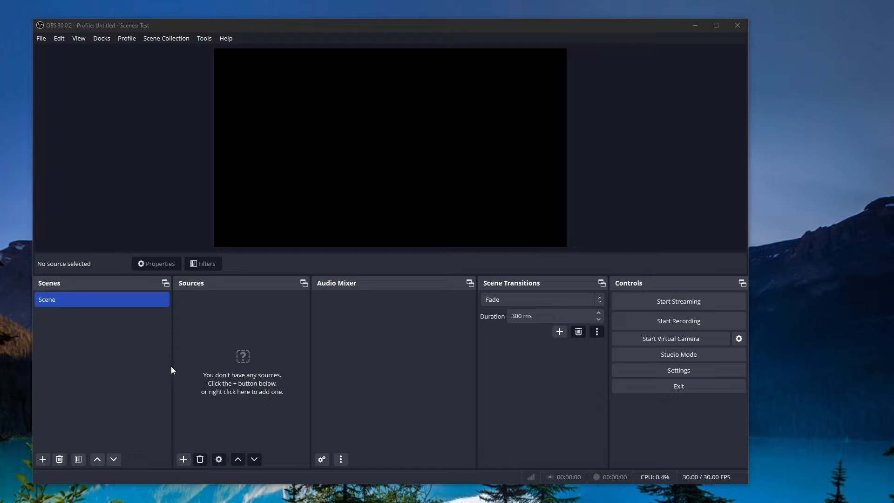
mouse_move(179, 383)
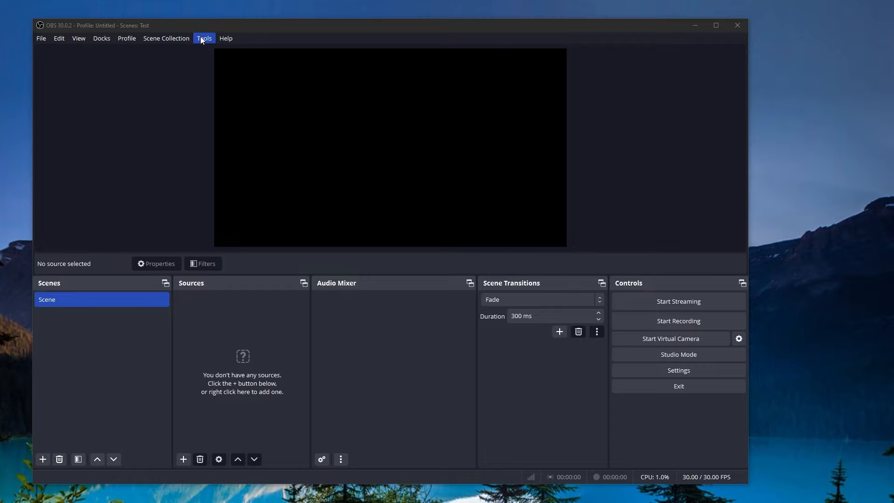
Step: Create a new scene collection named 'Lynch Test'
left_click(165, 38)
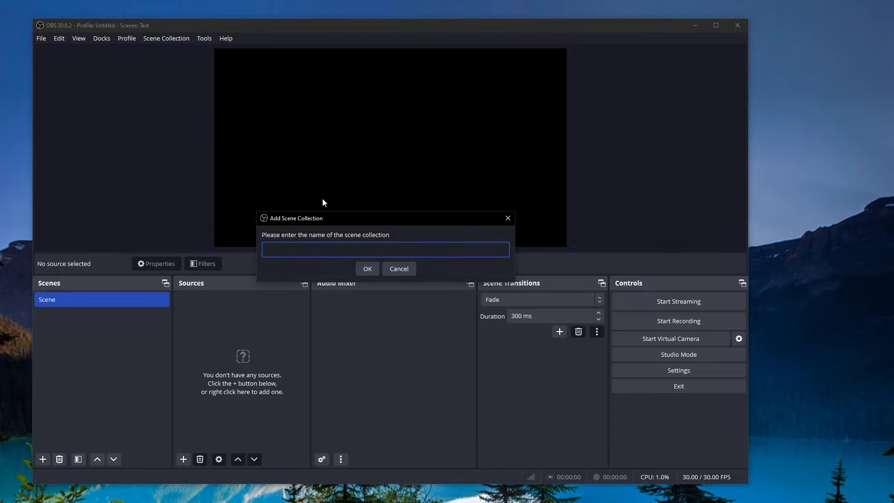
type("Lynch Test")
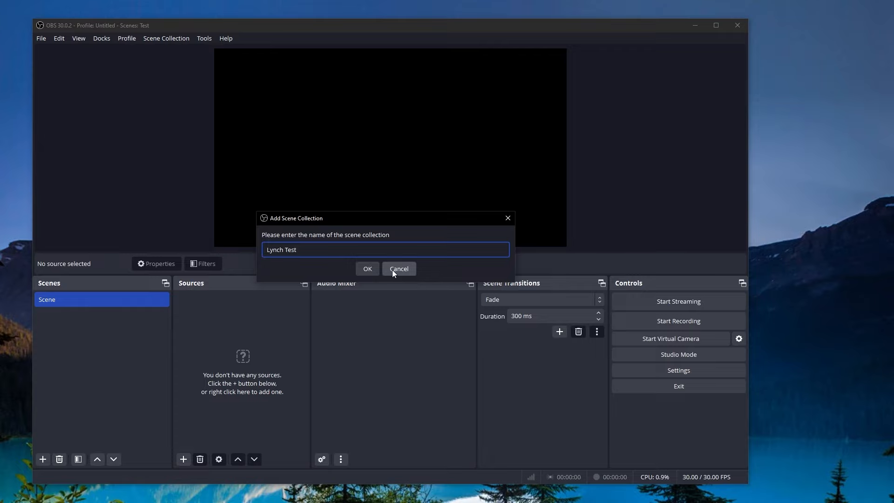
left_click(366, 268)
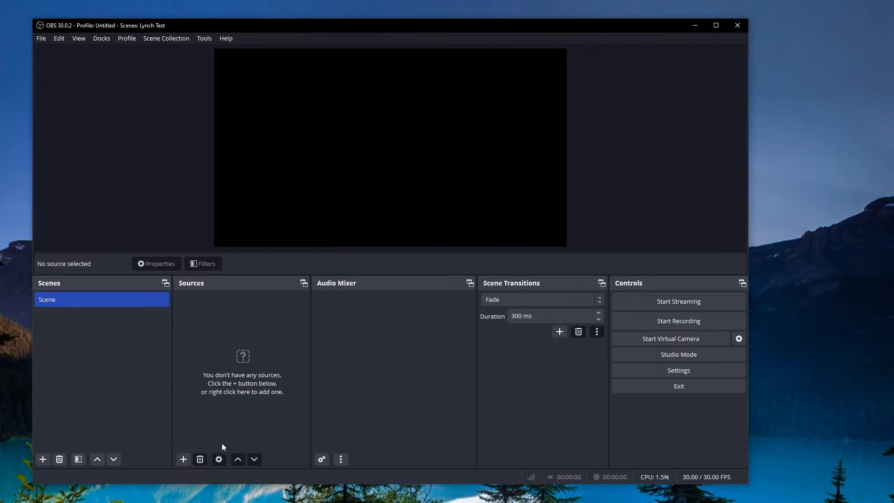
mouse_move(183, 458)
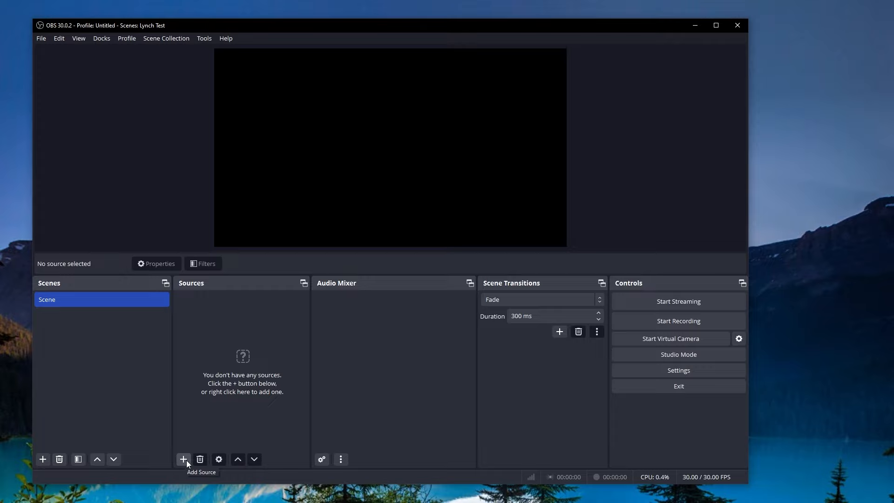
Step: Add a Video Capture Device source named 'My Camera' with default device settings
left_click(184, 459)
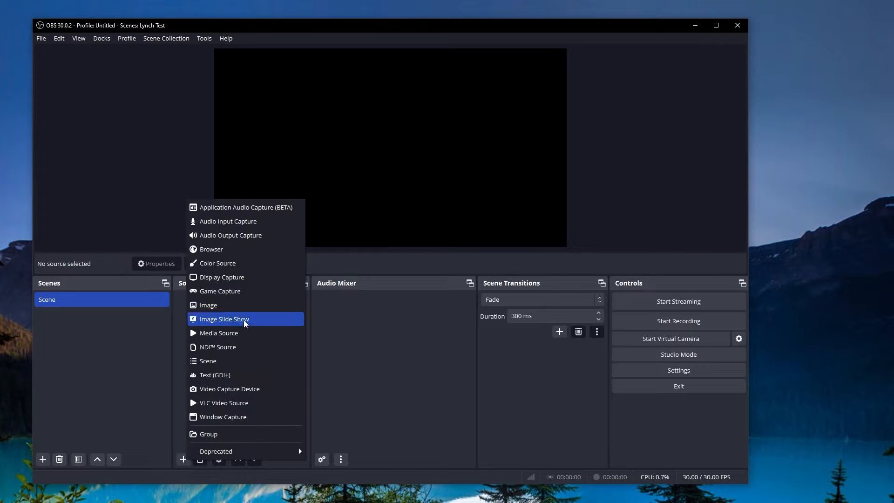
left_click(230, 388)
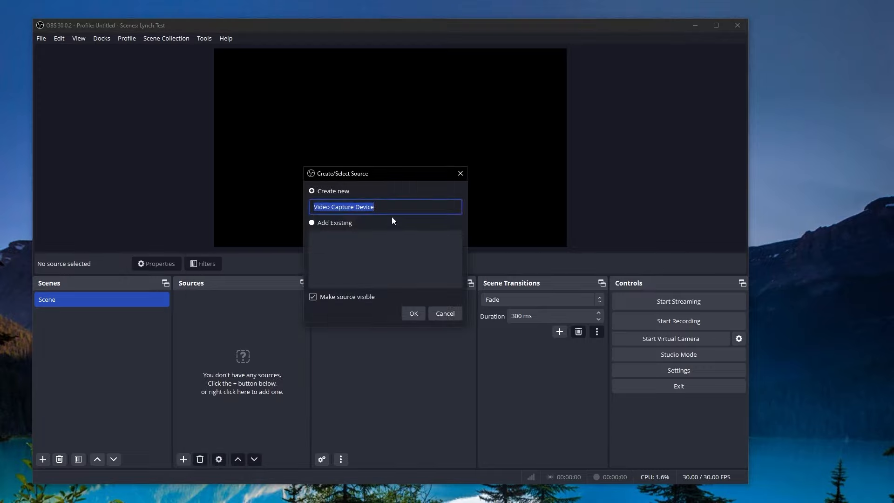
type("My CX")
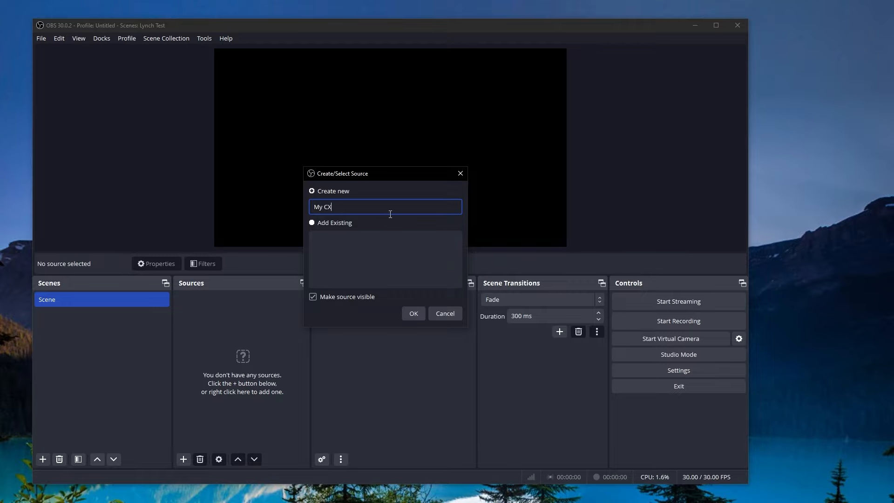
left_click(413, 312)
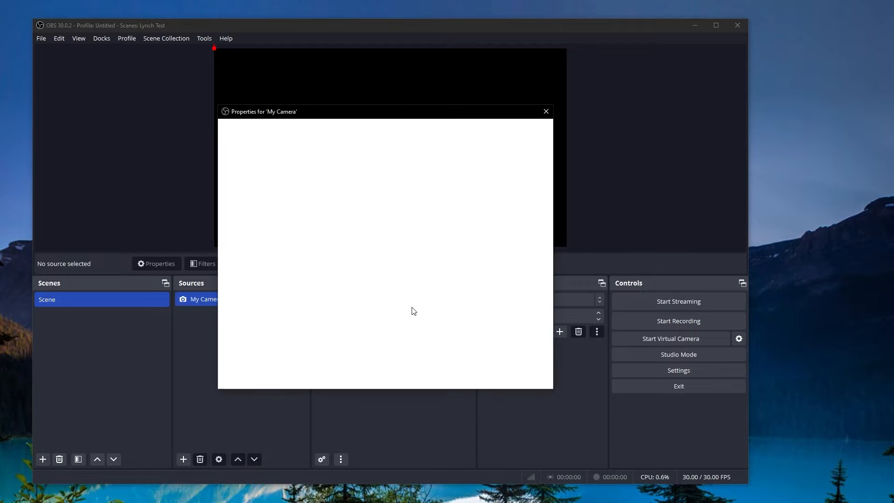
left_click(545, 111)
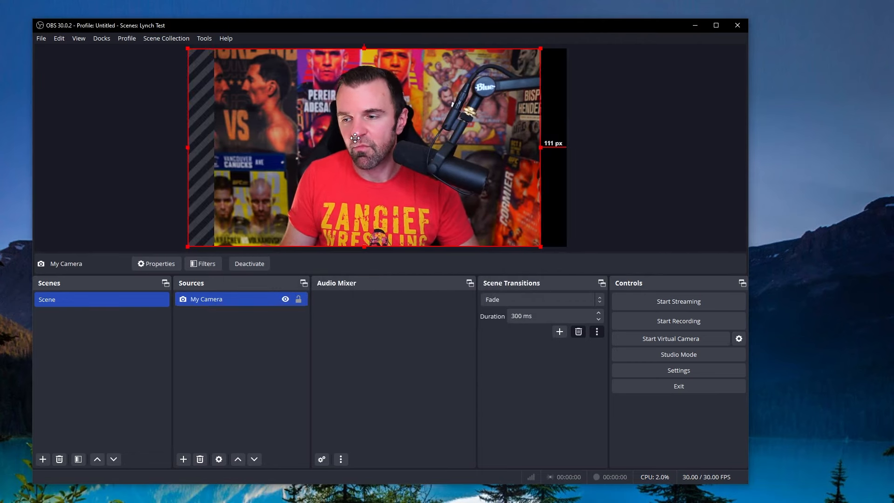
Step: Move the camera image left and crop it to fill the left half showing the presenter
left_click_drag(539, 147, 455, 147)
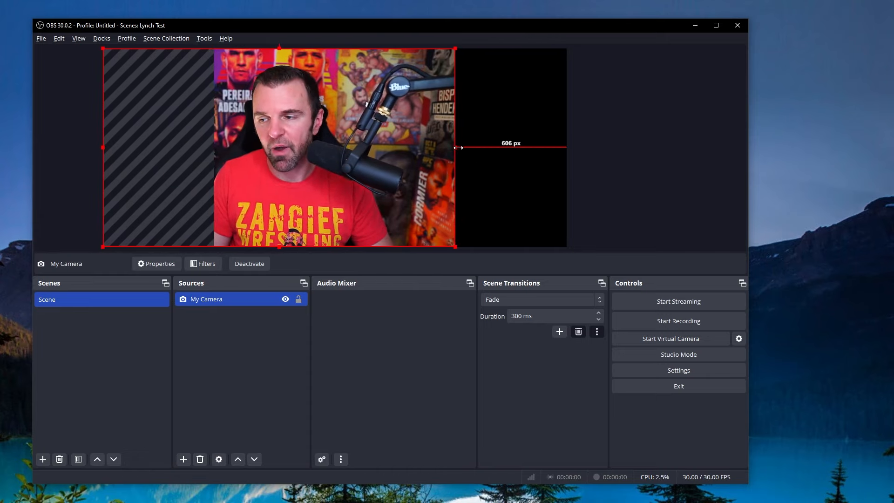
left_click_drag(456, 148, 364, 159)
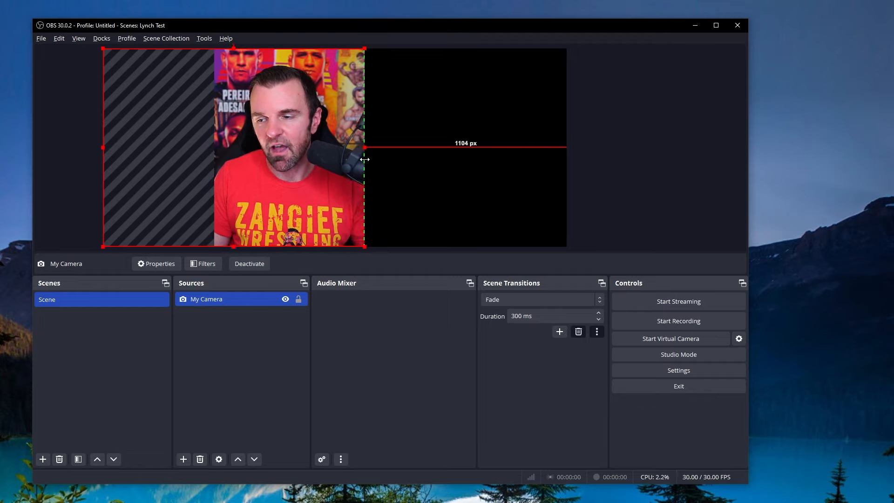
left_click_drag(364, 160, 390, 161)
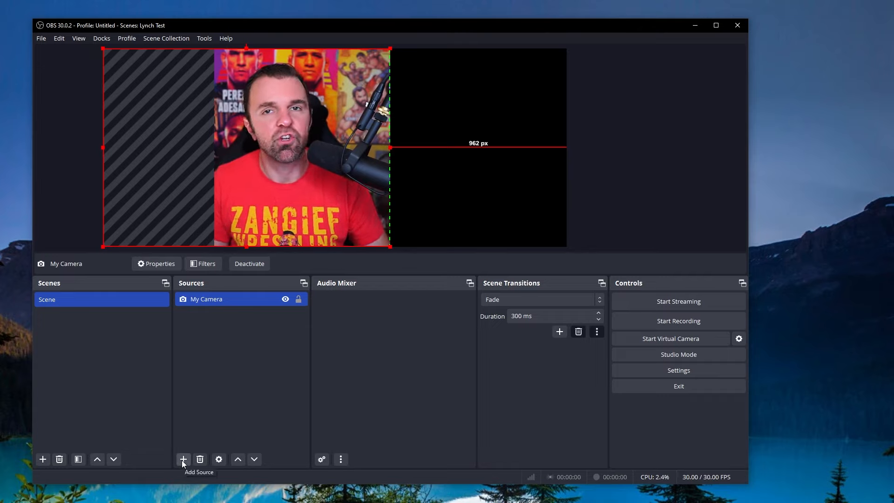
Step: Add a Browser source named 'Guest Video' and fit it into the right half beside the camera
left_click(183, 459)
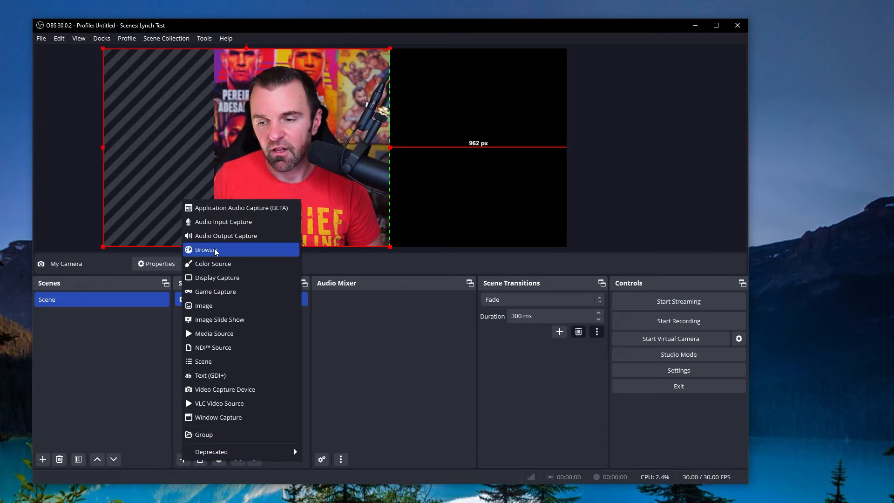
left_click(207, 250)
type("Guest Video")
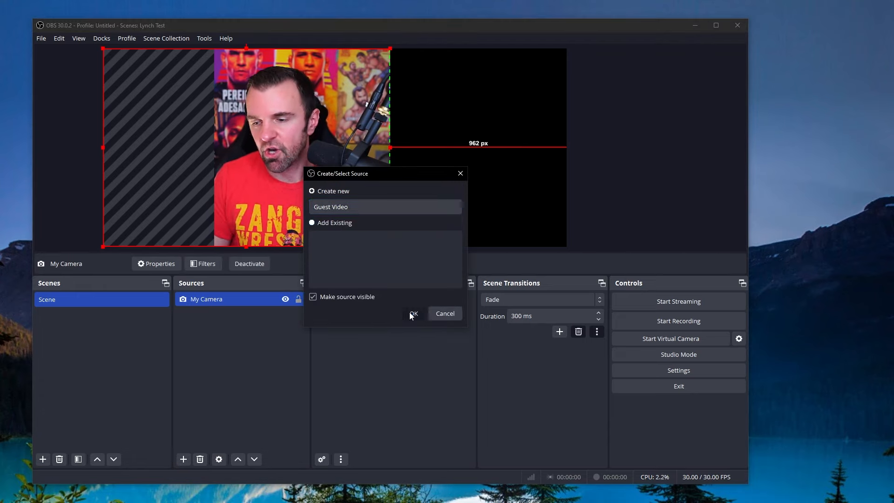
left_click(412, 314)
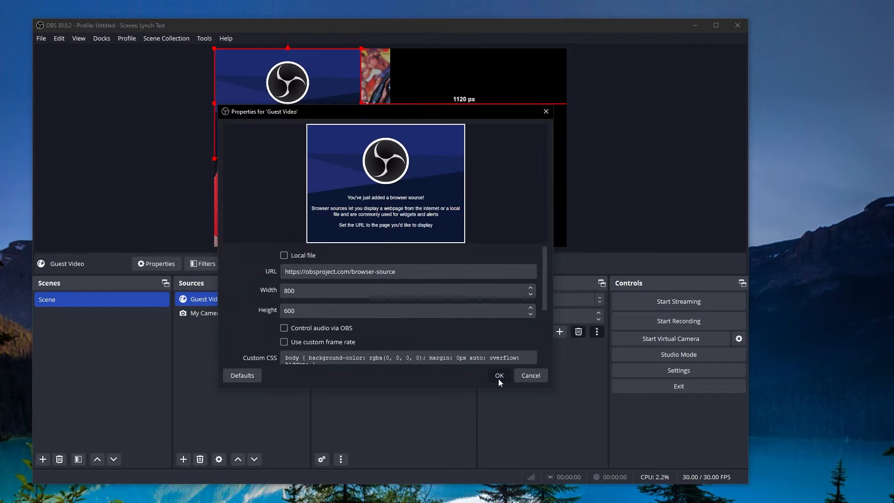
left_click(498, 375)
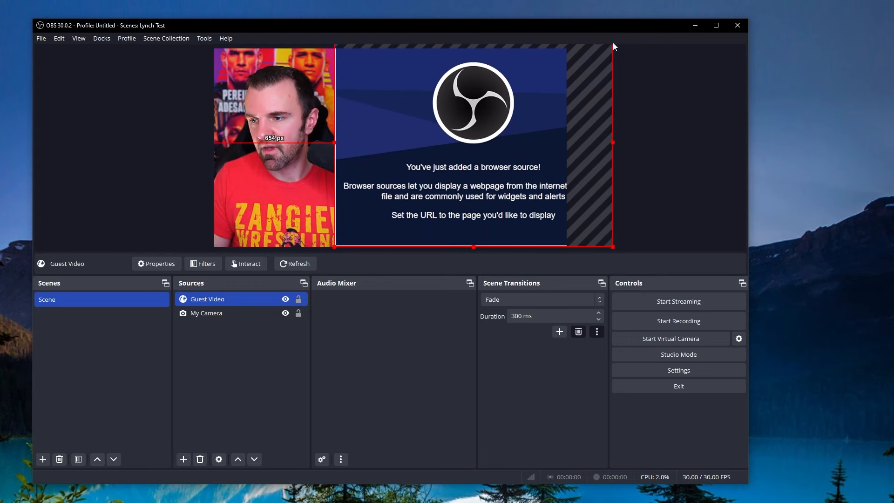
left_click_drag(334, 141, 390, 141)
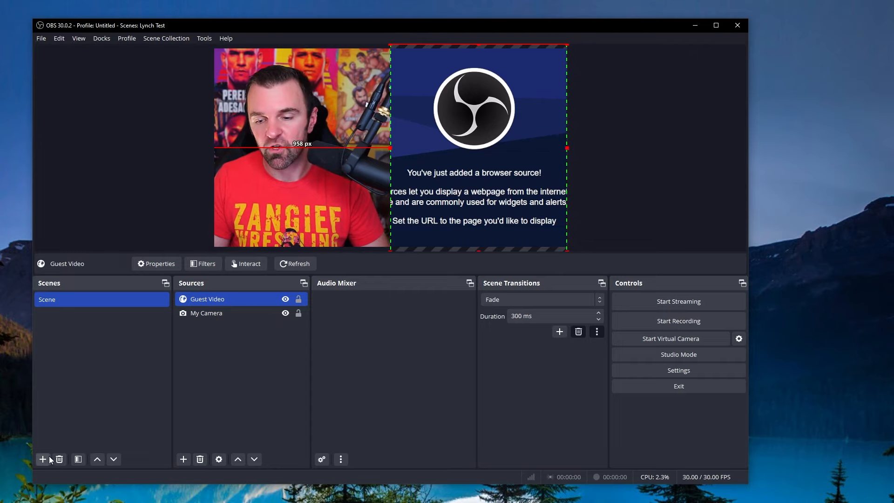
Step: Create Scene 2 reusing the existing Guest Video browser source, then return to the first scene
left_click(42, 459)
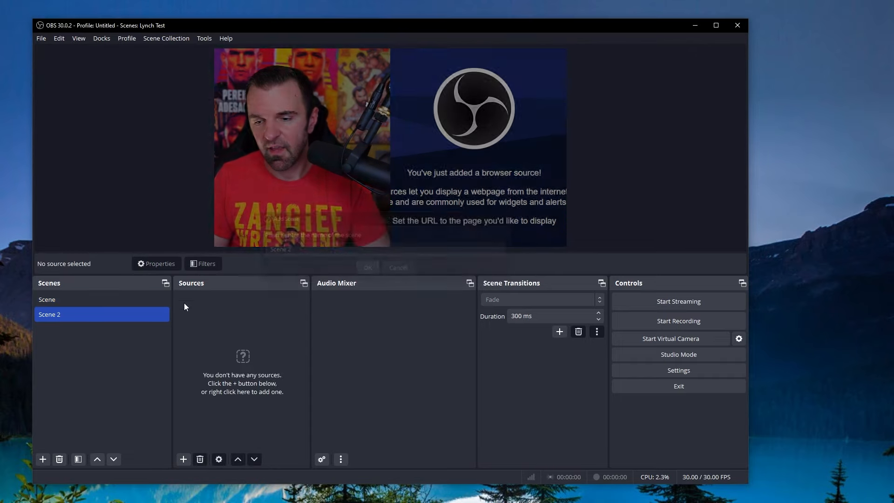
left_click(184, 458)
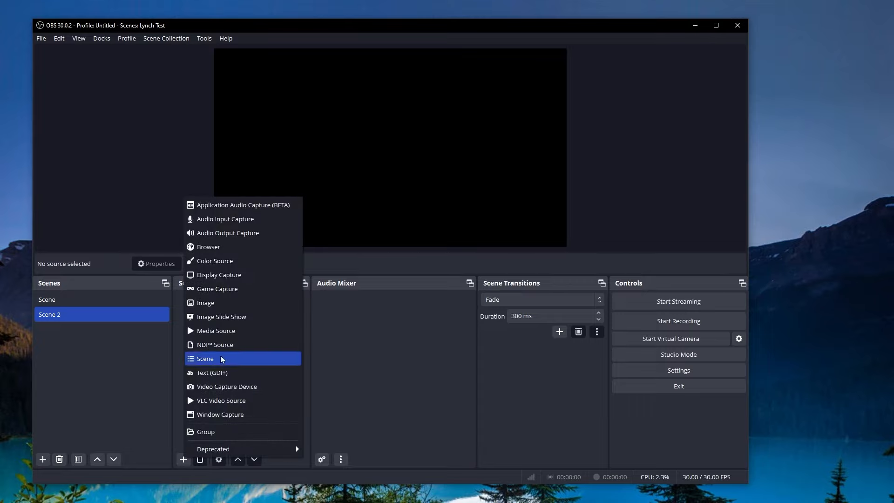
left_click(208, 246)
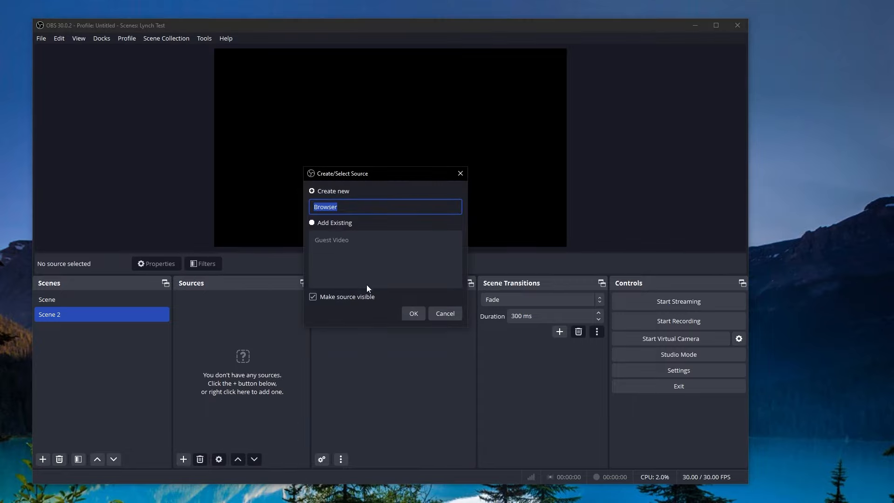
left_click(312, 223)
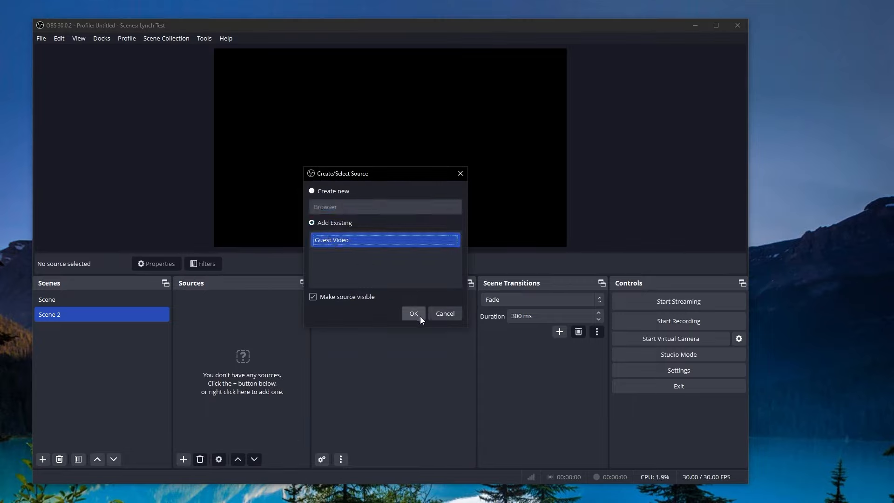
left_click(413, 314)
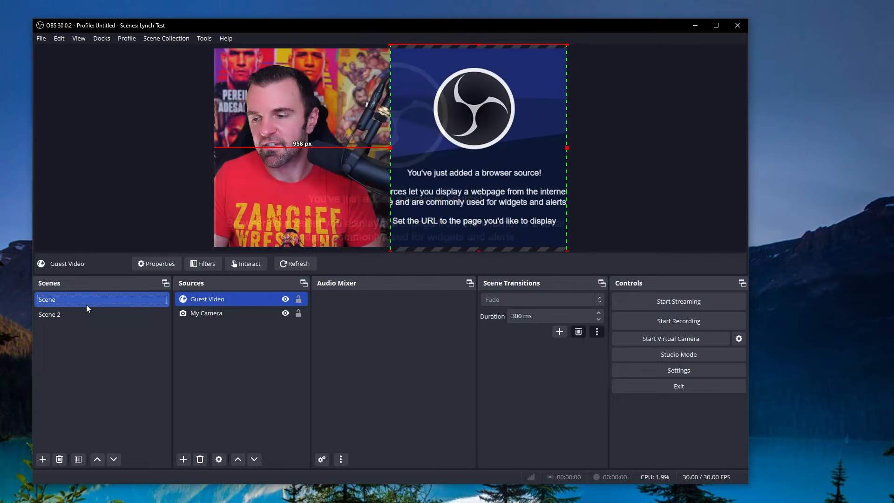
left_click(49, 313)
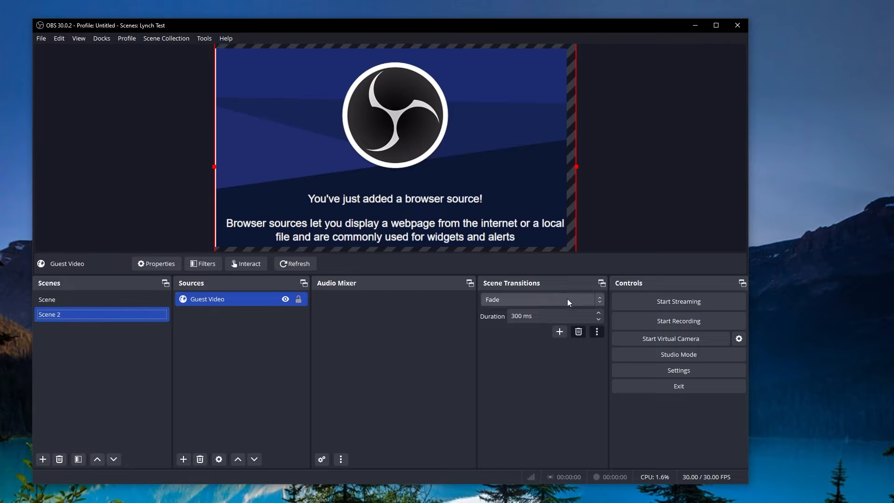
Step: Select the first scene, set the scene transition to Cut, and start the virtual camera
left_click(48, 299)
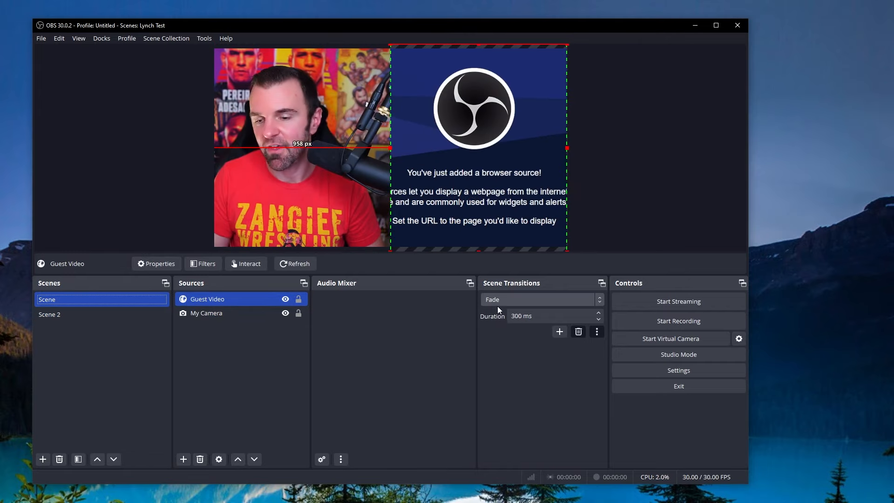
left_click(539, 299)
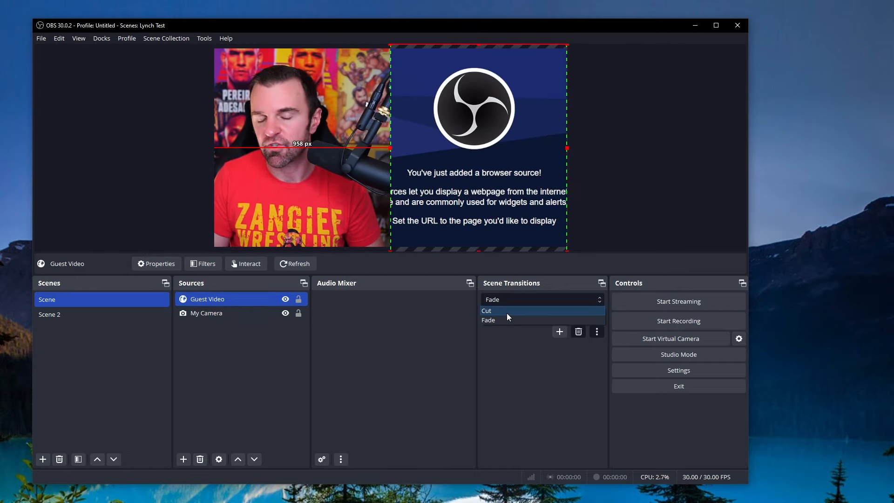
left_click(486, 311)
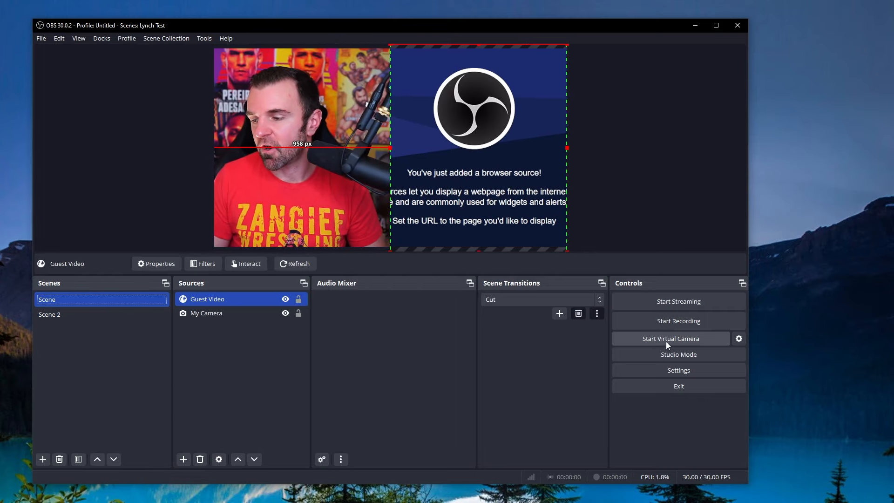
left_click(669, 338)
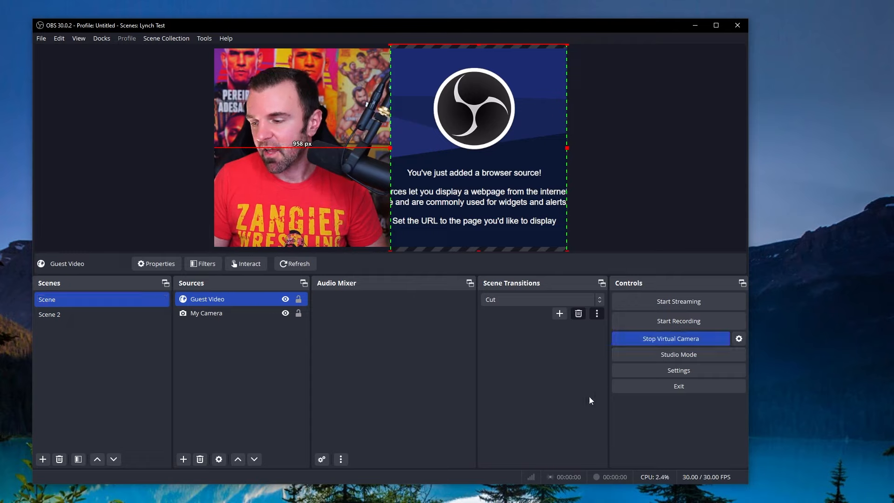
mouse_move(503, 410)
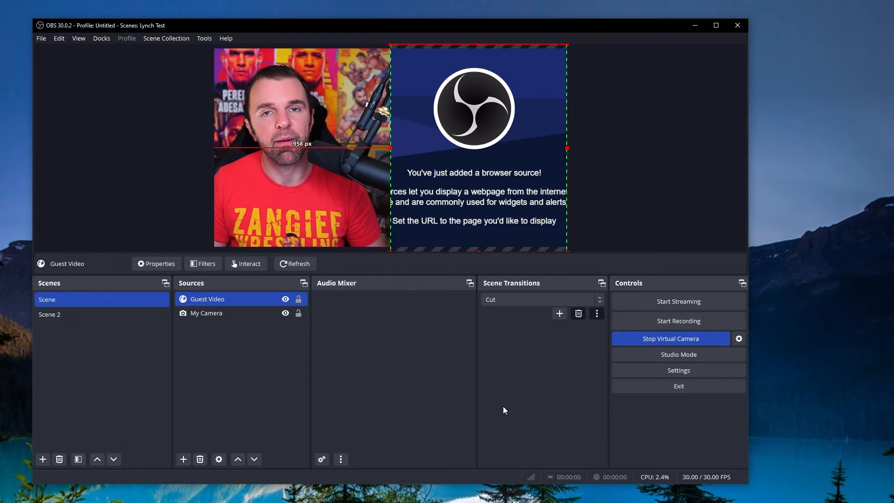
mouse_move(497, 408)
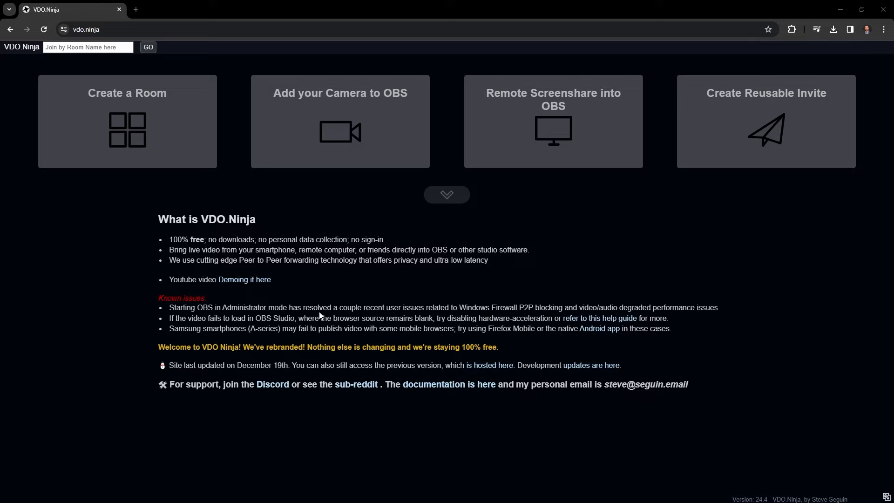
Step: Create room LynchTestRoom with director visible to guests and in group scenes, and enter its control center
left_click(127, 121)
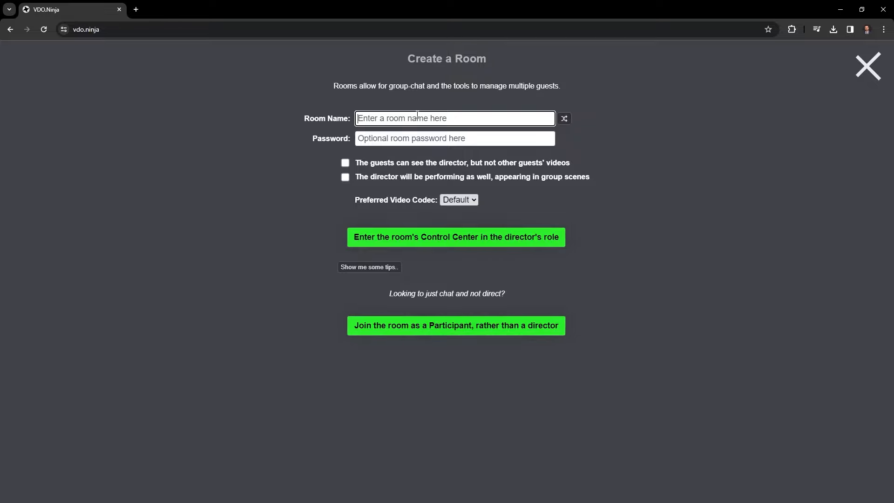
type("LynchTestRoom")
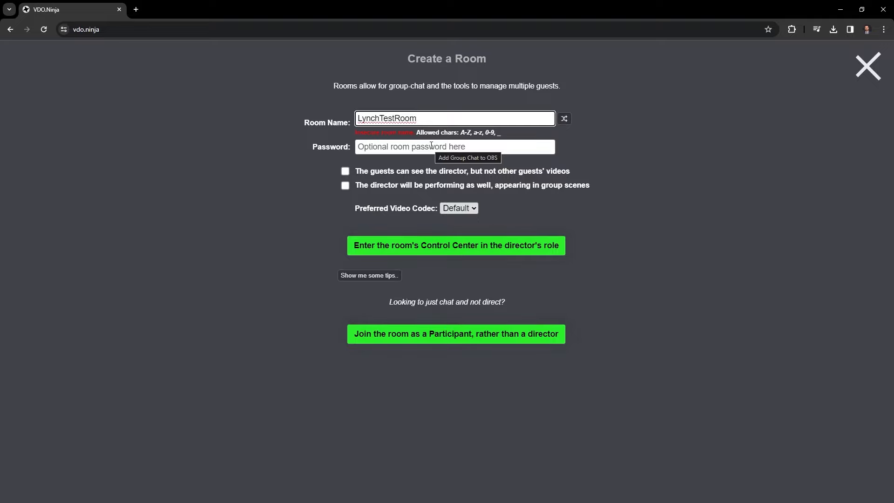
mouse_move(370, 178)
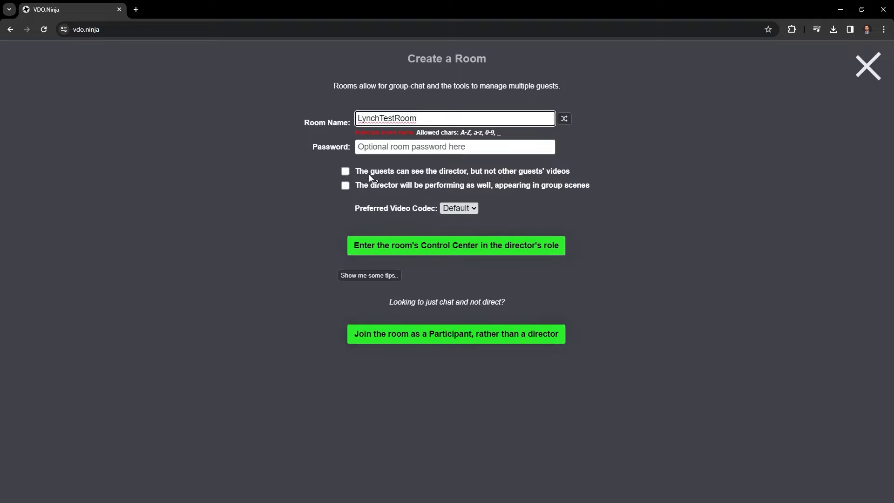
left_click(344, 171)
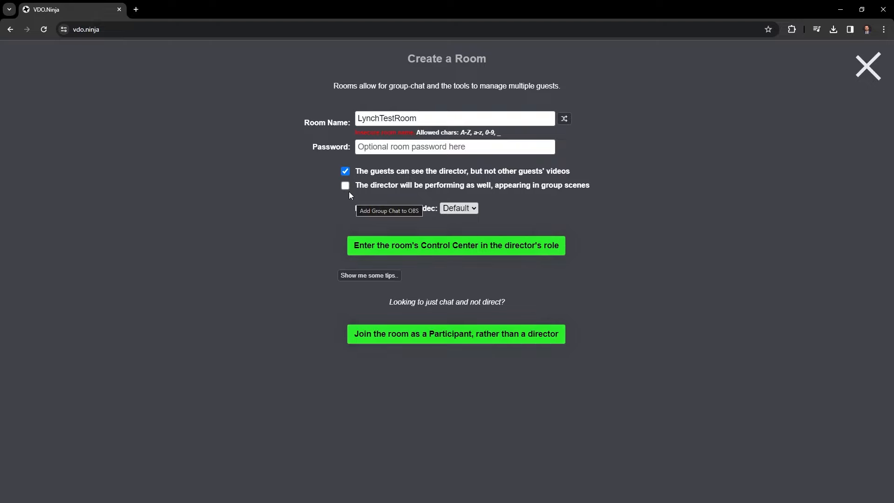
left_click(345, 184)
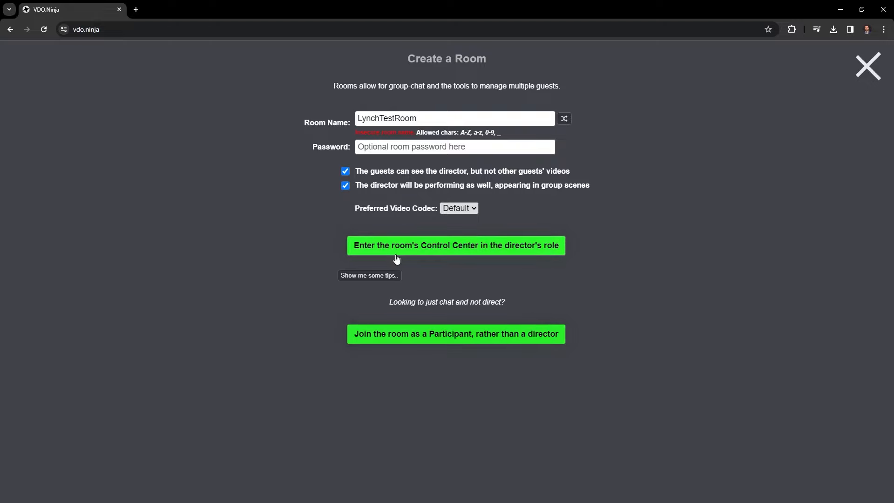
mouse_move(447, 253)
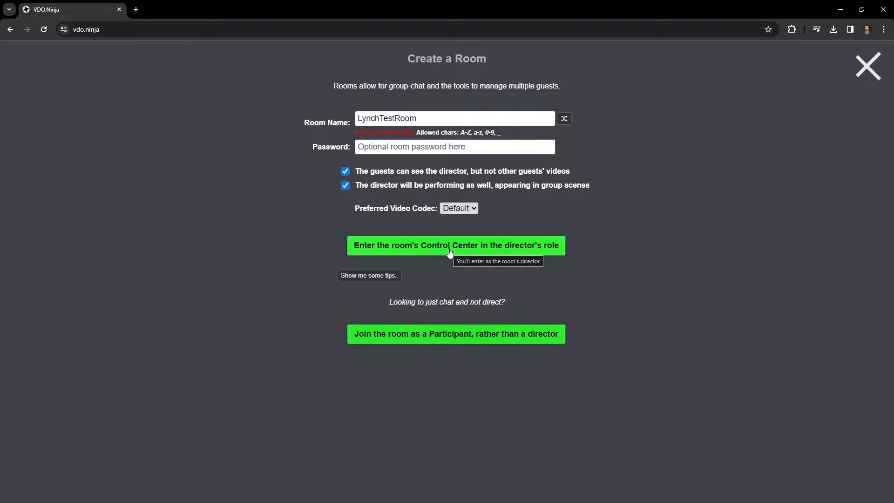
left_click(455, 245)
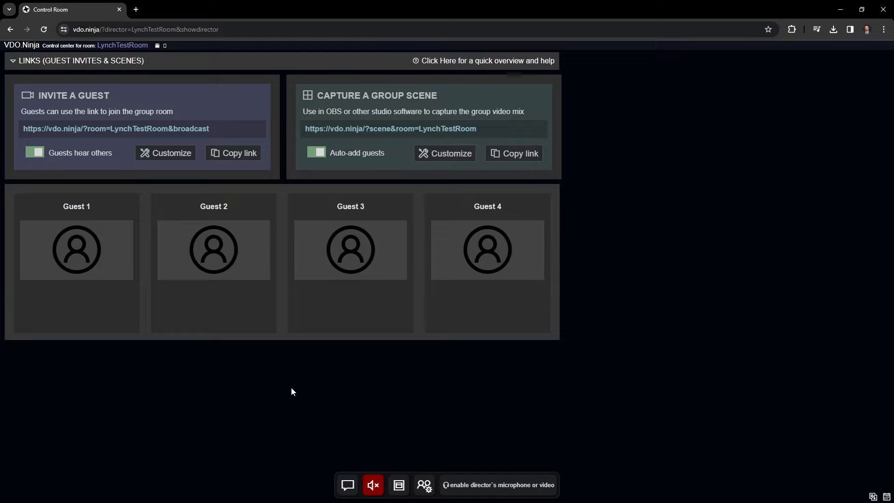
mouse_move(223, 137)
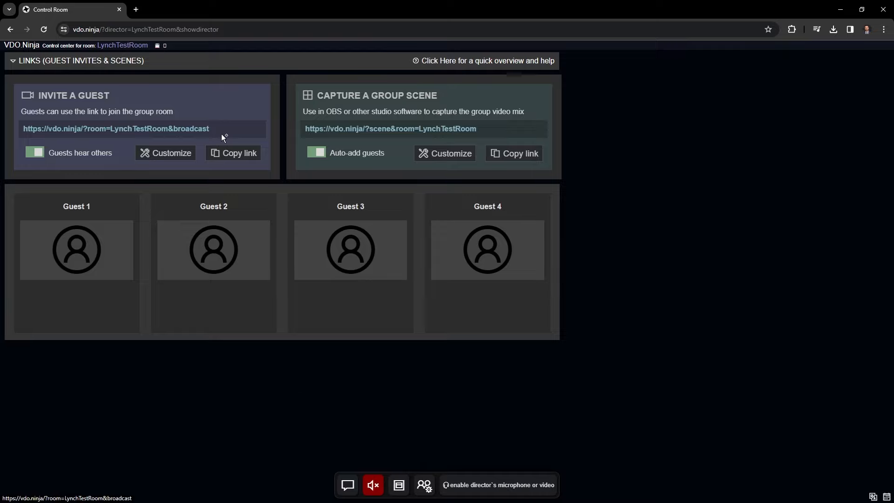
mouse_move(211, 122)
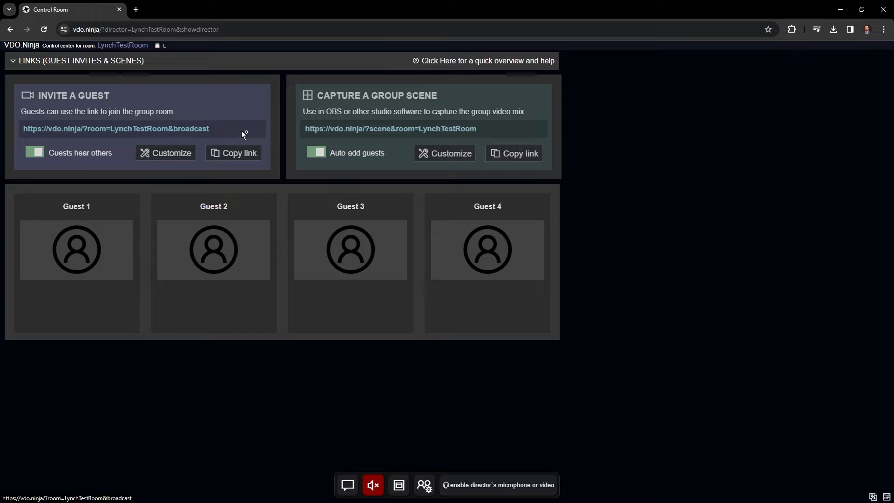
mouse_move(207, 147)
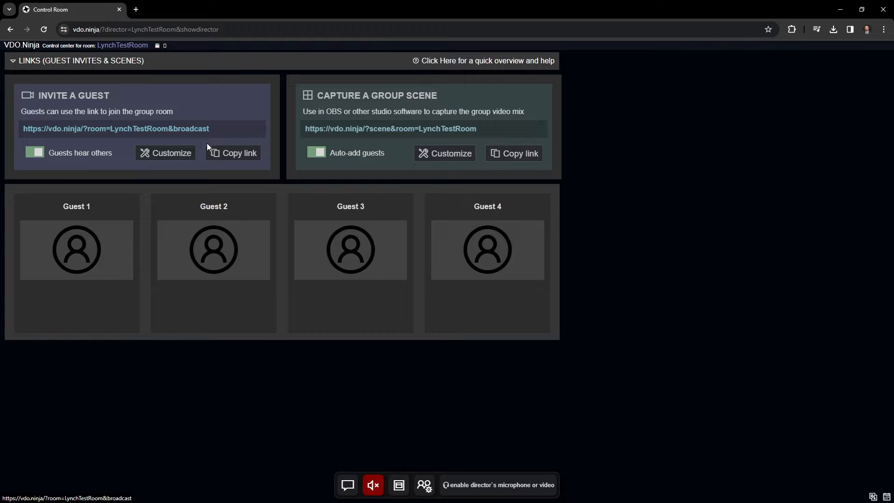
Step: Copy the LynchTestRoom guest invite link from the Invite a Guest panel
left_click(231, 152)
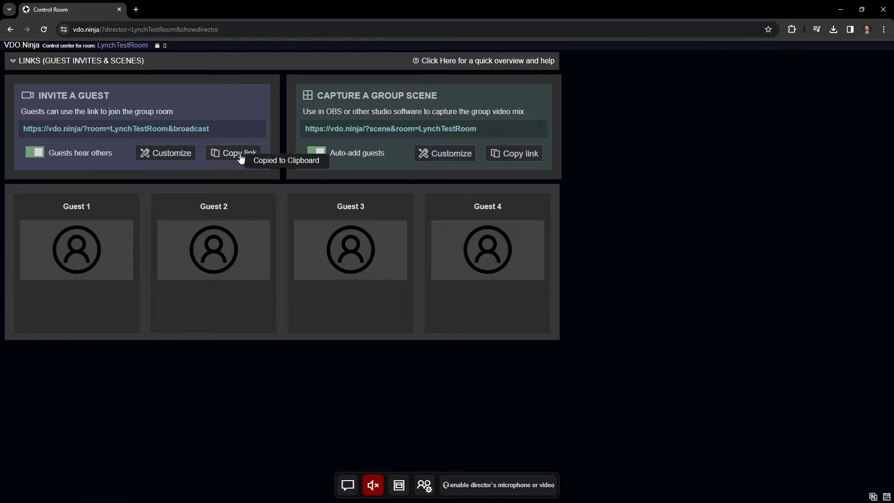
left_click(233, 153)
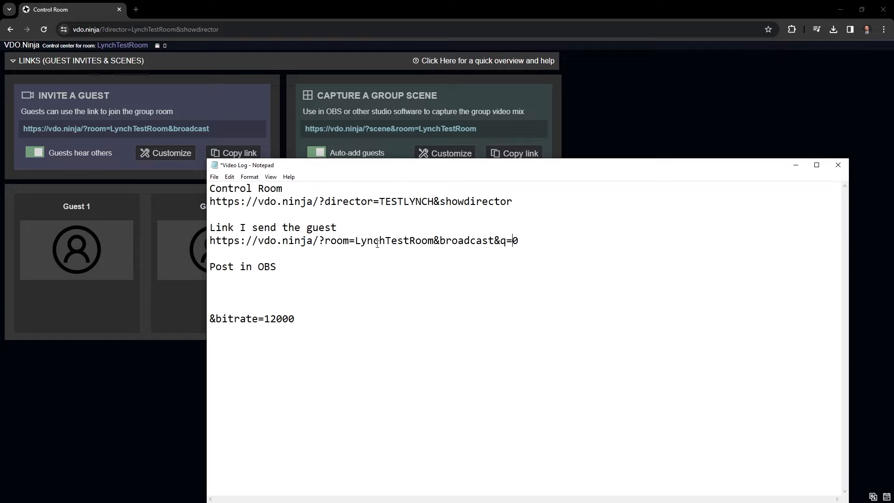
Step: Mark the &q=0 addition on the pasted guest link in the Notepad video log
left_click_drag(492, 240, 517, 241)
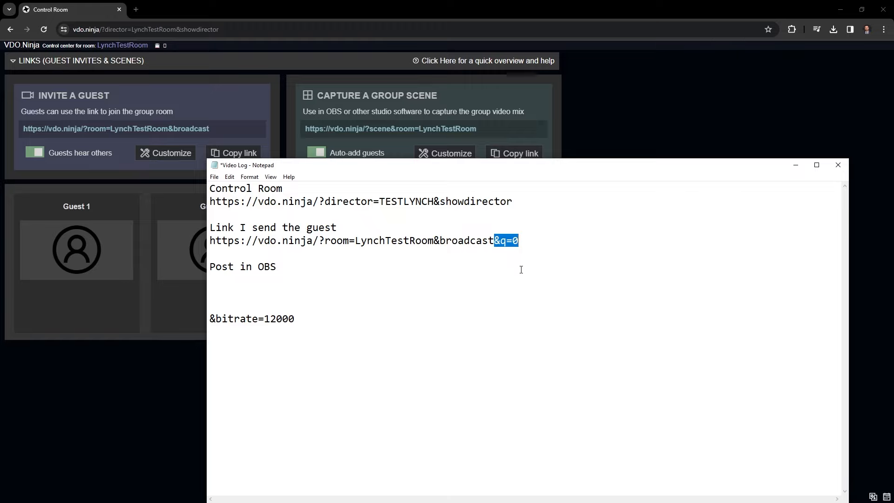
left_click(518, 240)
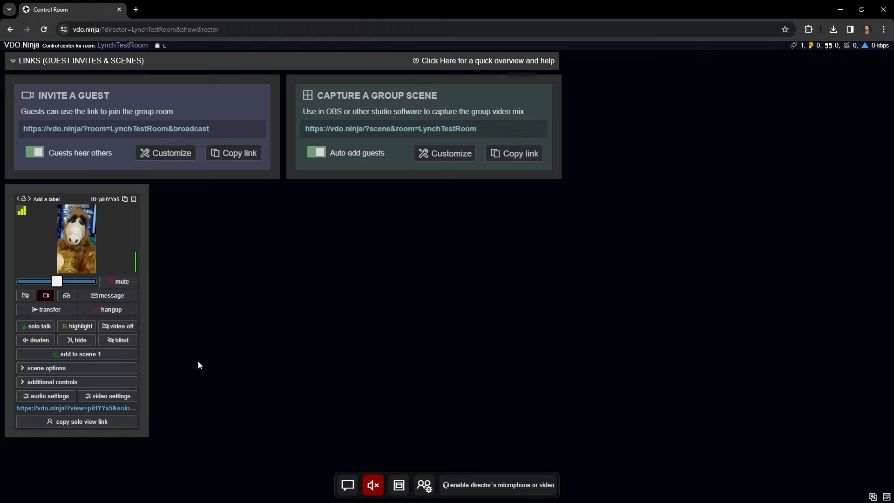
mouse_move(161, 348)
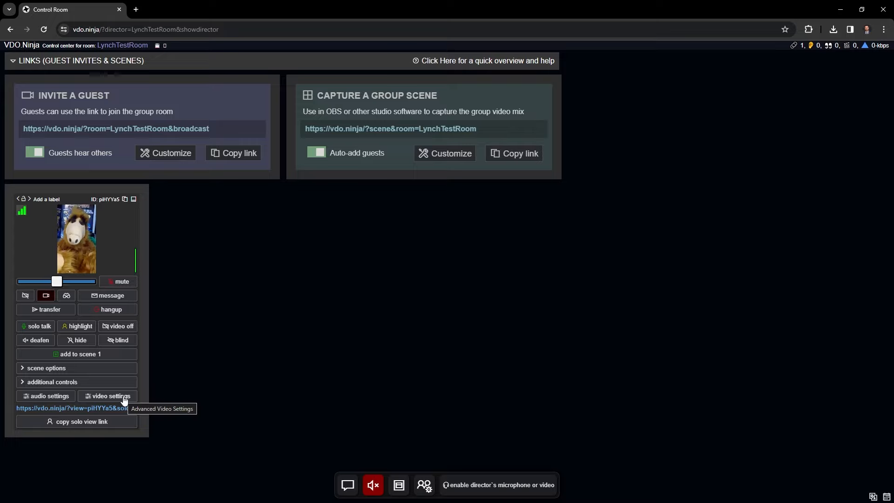
Step: Review the guest's camera settings, then bring up their audio settings (noise gate, compressor, echo cancellation)
left_click(107, 396)
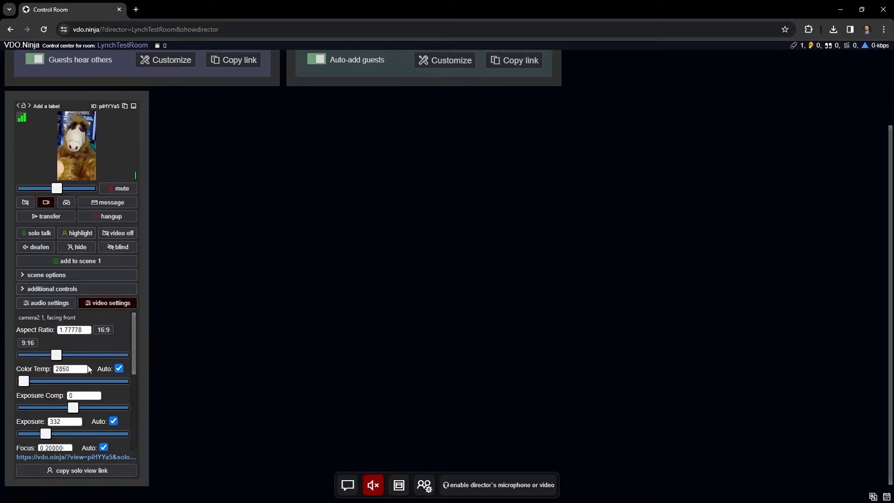
left_click(45, 302)
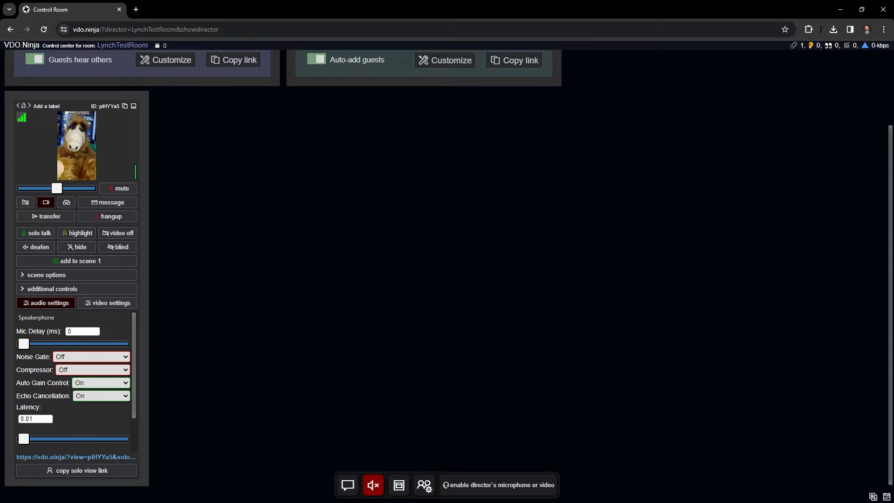
left_click(107, 302)
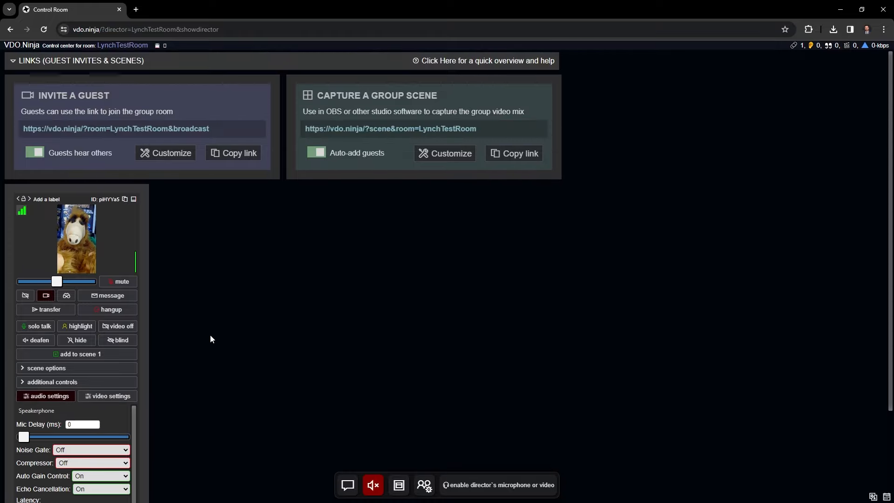
mouse_move(354, 392)
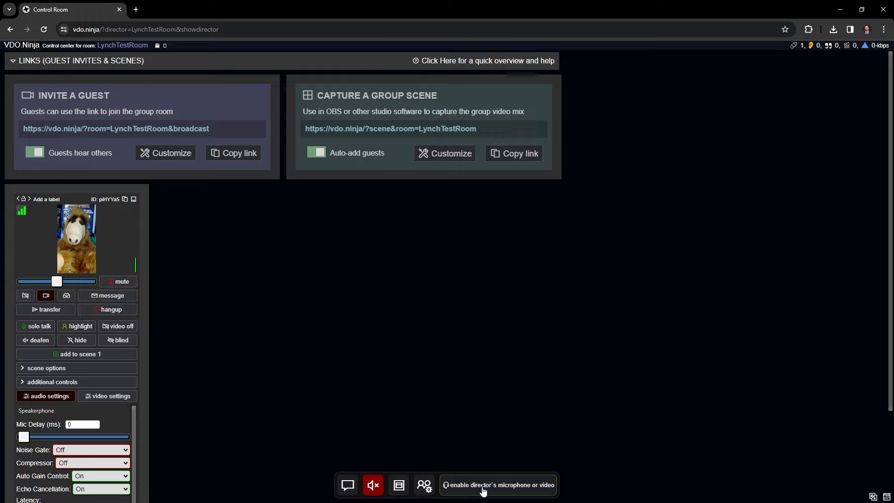
mouse_move(484, 484)
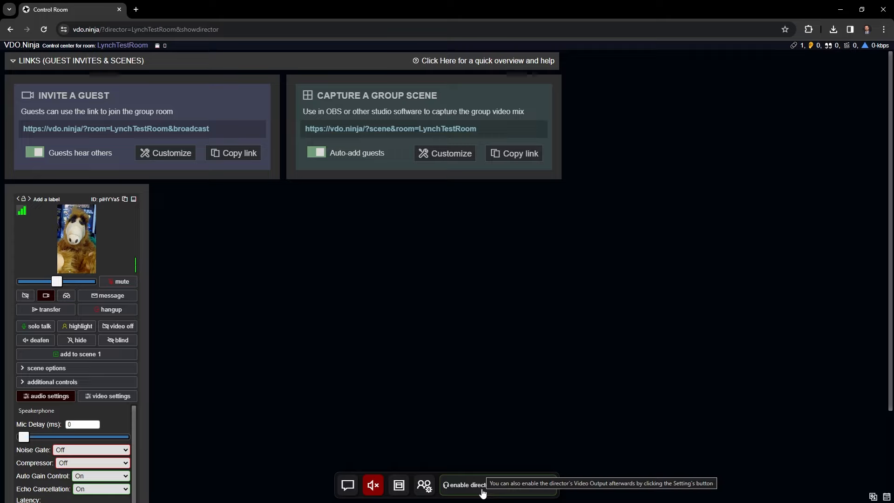
Step: Enable the director's own video output, mute the guest, and copy the guest's solo view link
left_click(463, 485)
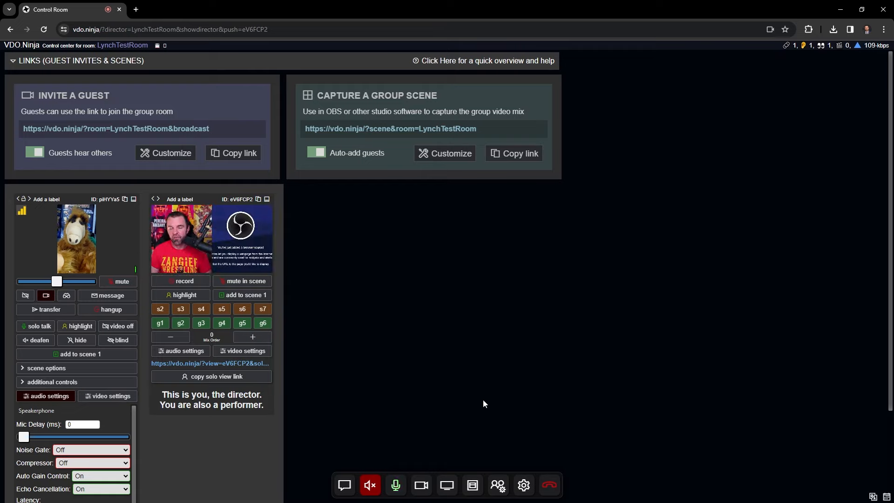
left_click(121, 282)
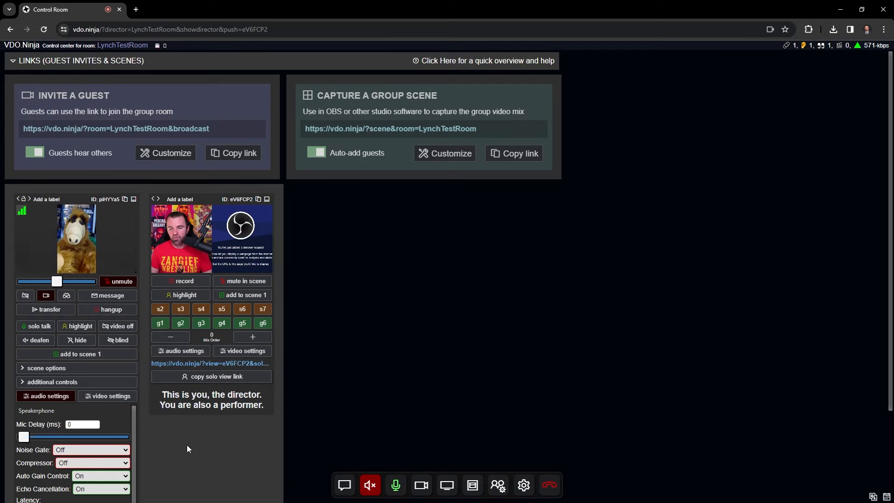
scroll("down", 3)
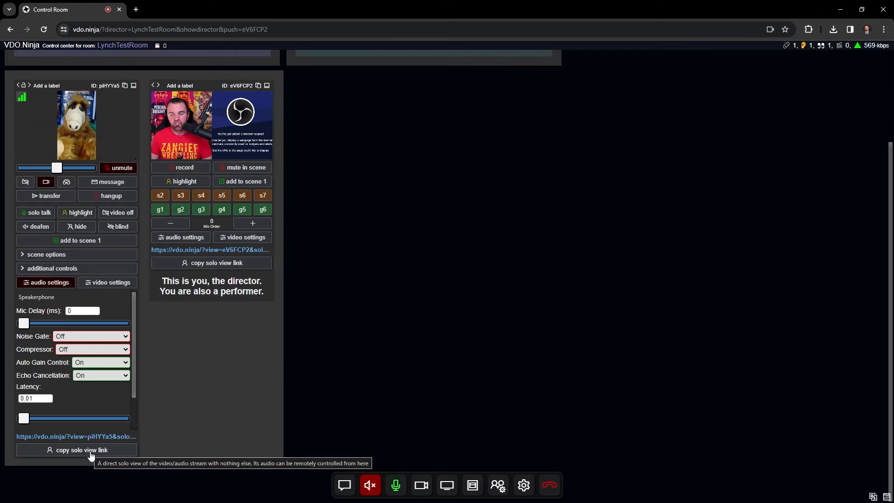
left_click(81, 450)
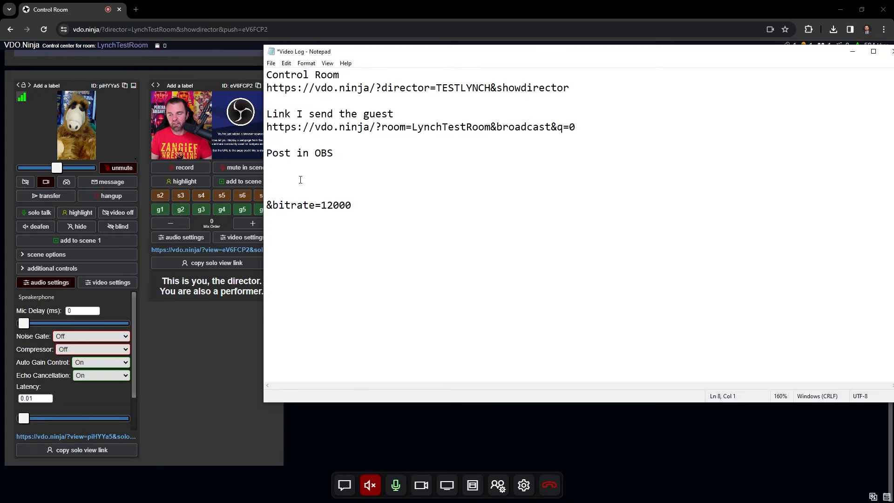
Step: Log the guest's solo view link with &bitrate=12000 under Post in OBS and select the finished link
type("https://vdo.ninja/?view=piHYYa5&solo&room=LynchTestRoom")
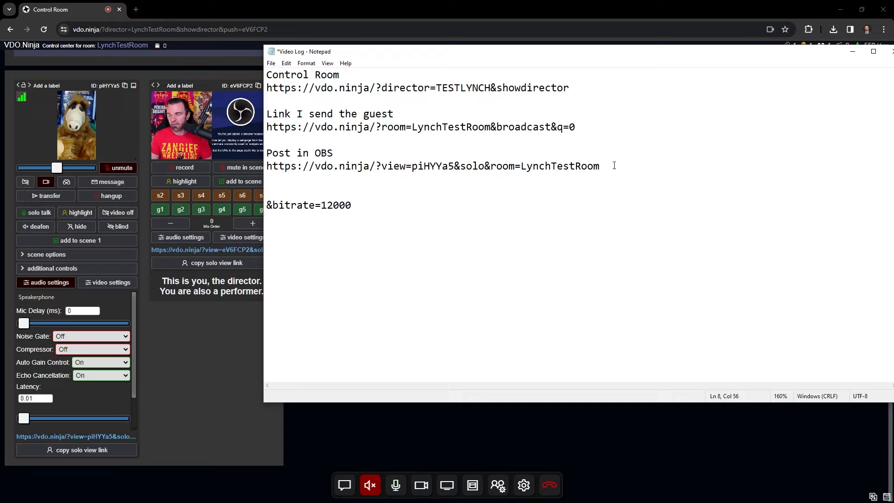
triple_click(308, 205)
type("oom=LynchTestRoom")
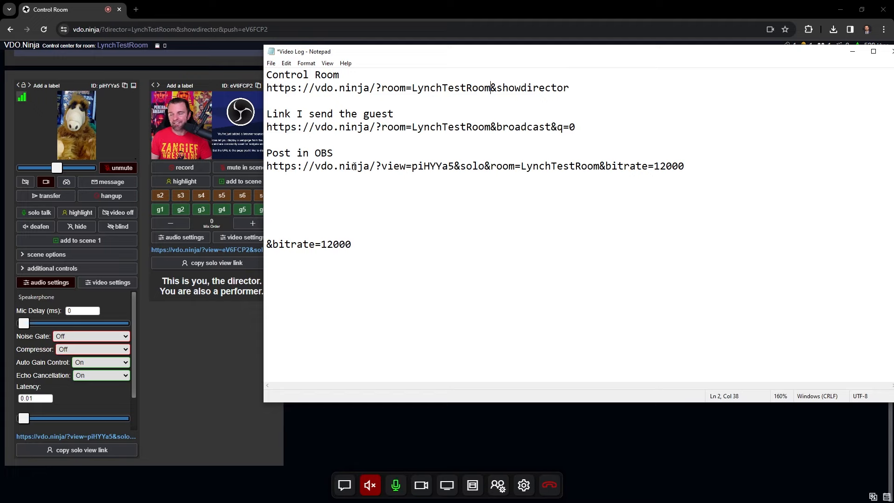
triple_click(475, 165)
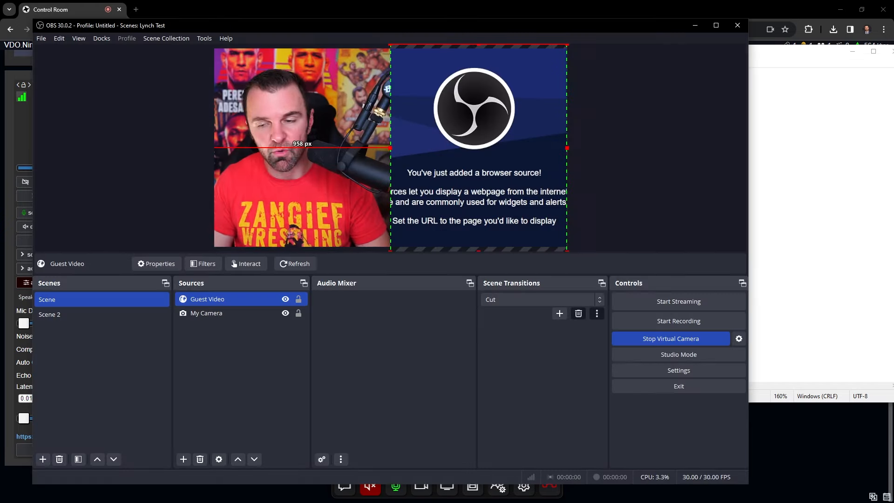
Step: Set Guest Video's URL to the solo view link at 1920×1080 with audio controlled via OBS
left_click(206, 313)
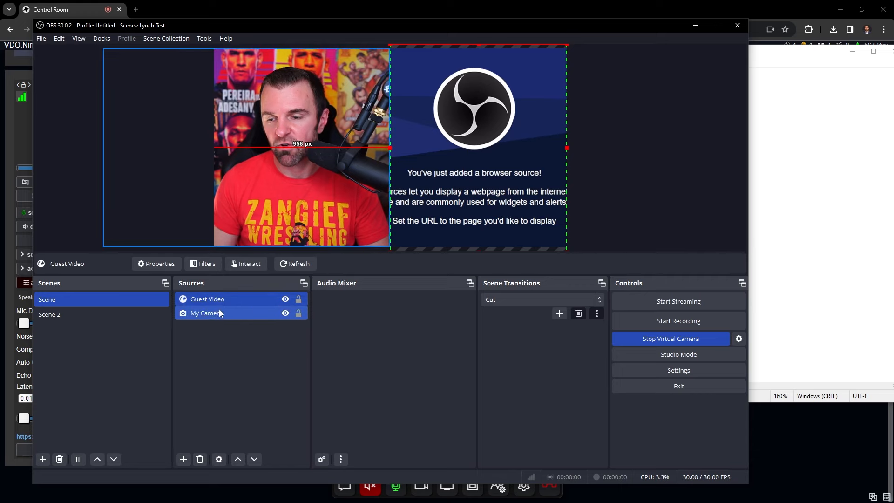
left_click(155, 263)
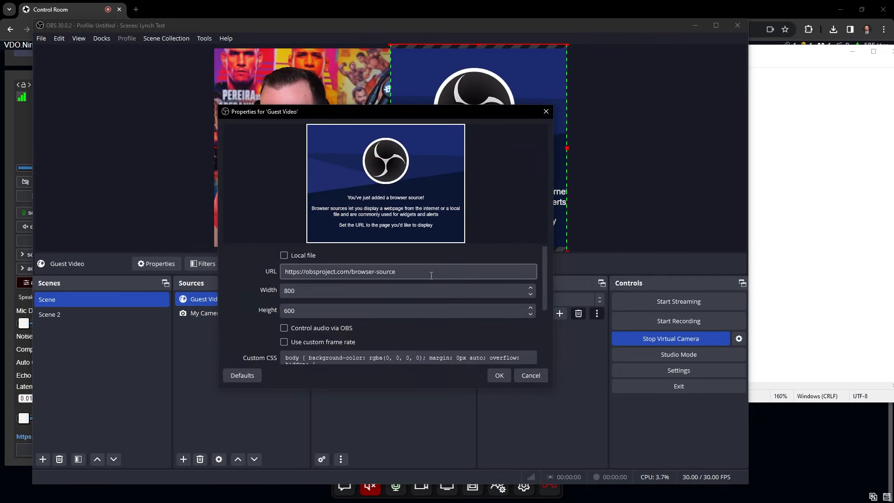
type("https://vdo.ninja/?view=piHYYa5&solo&room=LynchTestRoom&bitrate=12000")
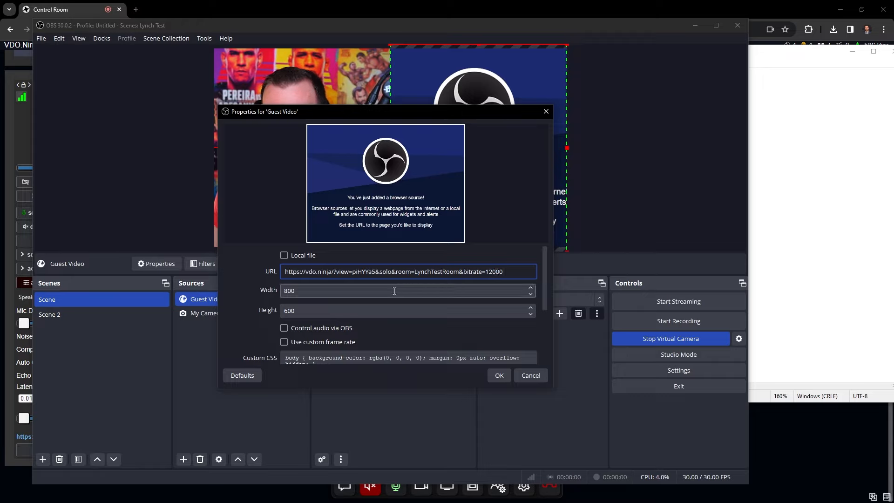
type("1920")
left_click(408, 310)
type("1080")
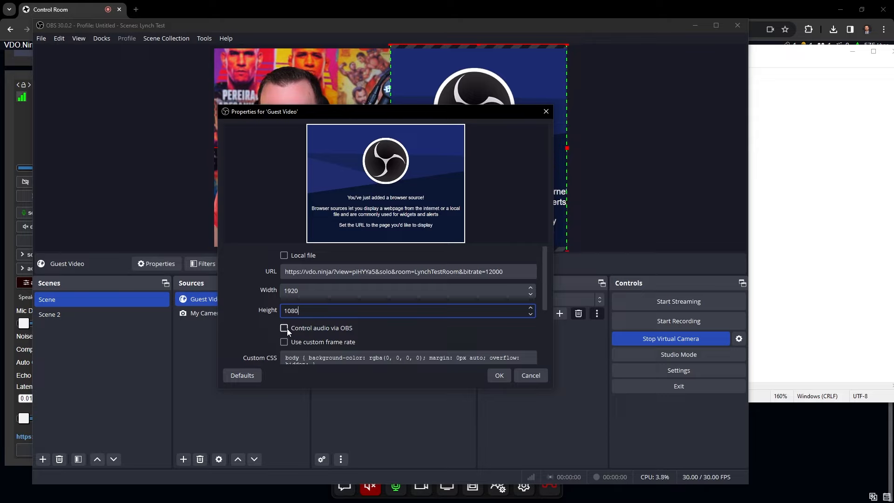
left_click(284, 327)
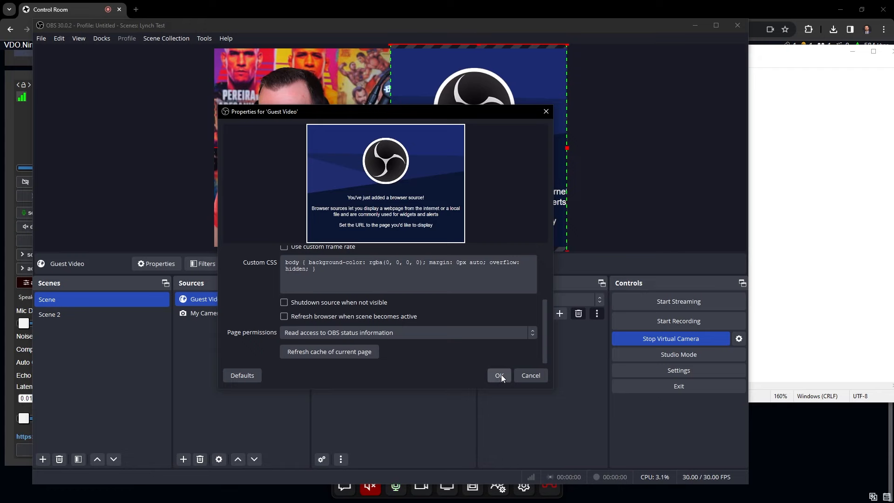
left_click(497, 375)
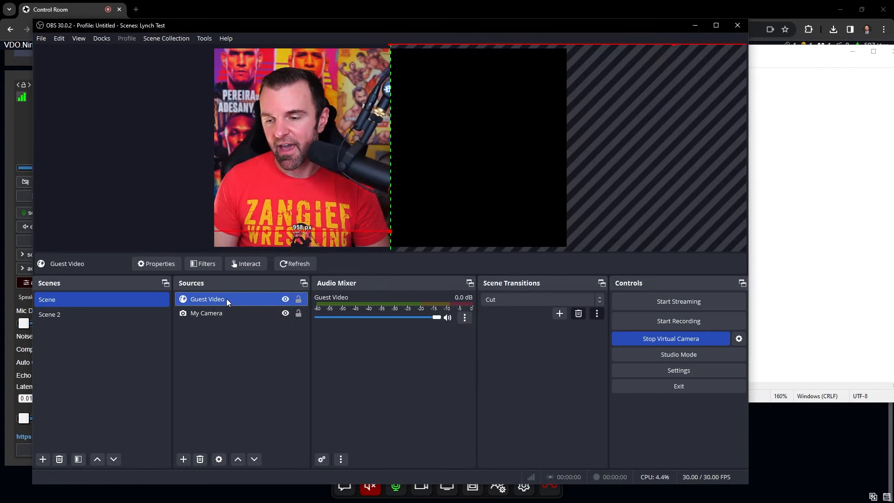
Step: Resize the guest video into the right half of the preview beside My Camera
left_click(159, 264)
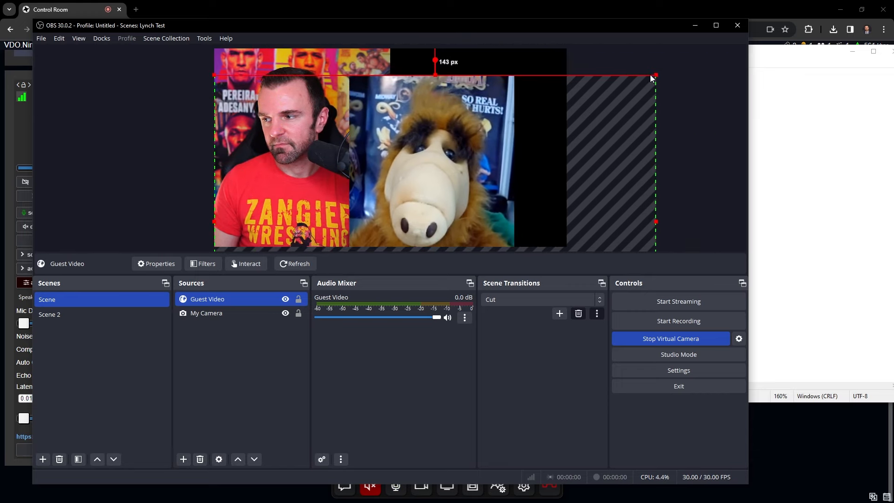
left_click_drag(655, 77, 735, 195)
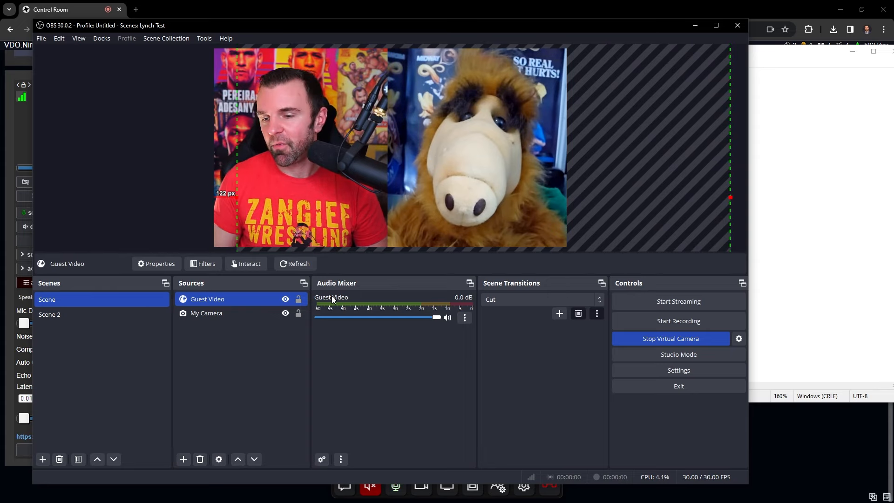
Step: Enlarge and centre the guest video to fill Scene 2 as a guest-only shot
left_click(49, 313)
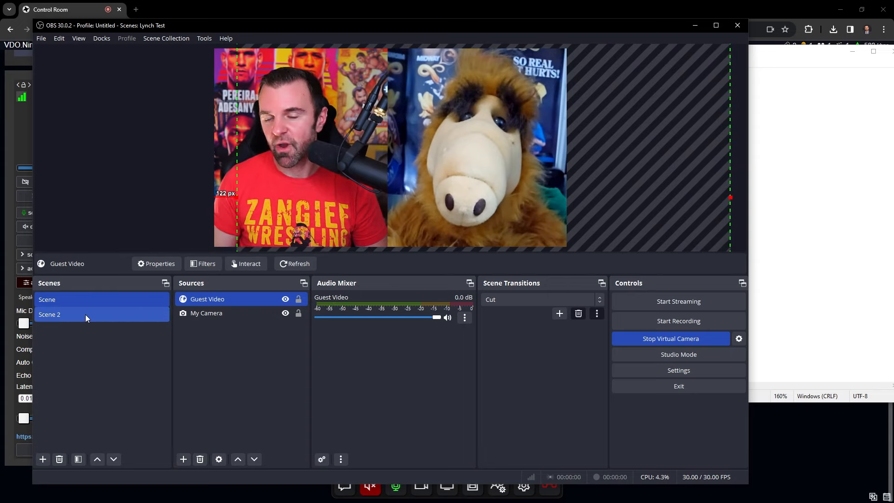
left_click(49, 313)
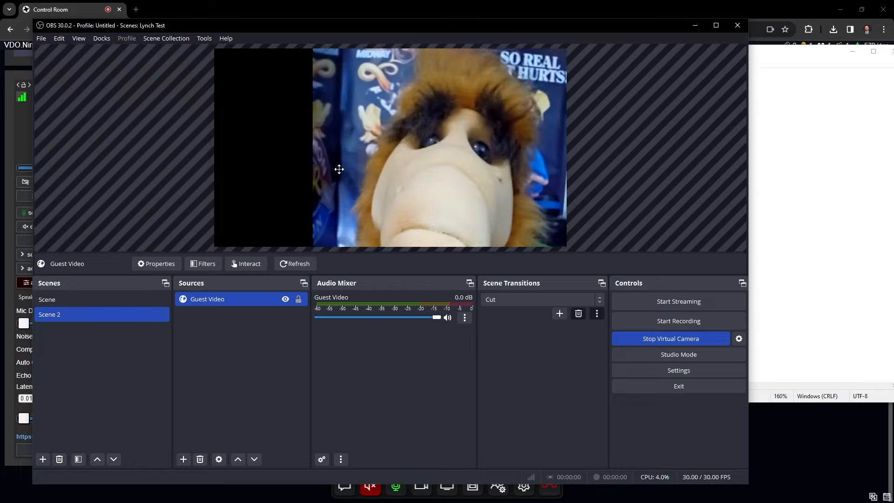
left_click_drag(339, 168, 492, 225)
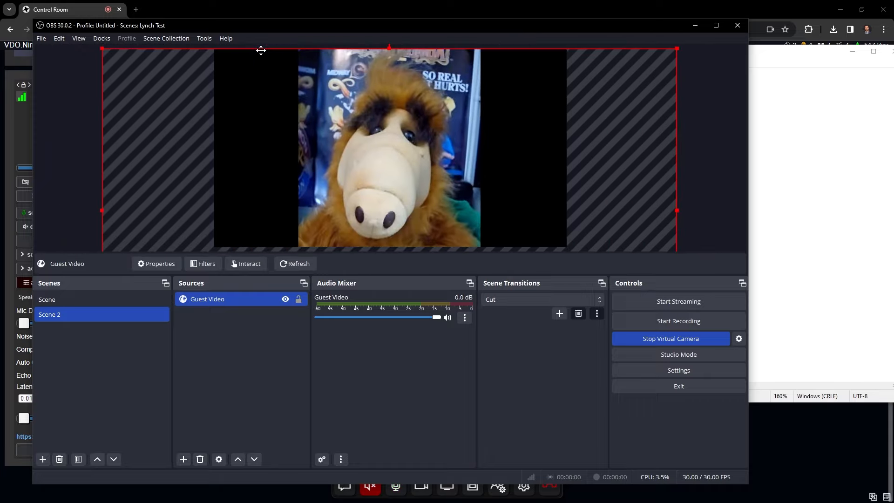
left_click_drag(389, 48, 341, 99)
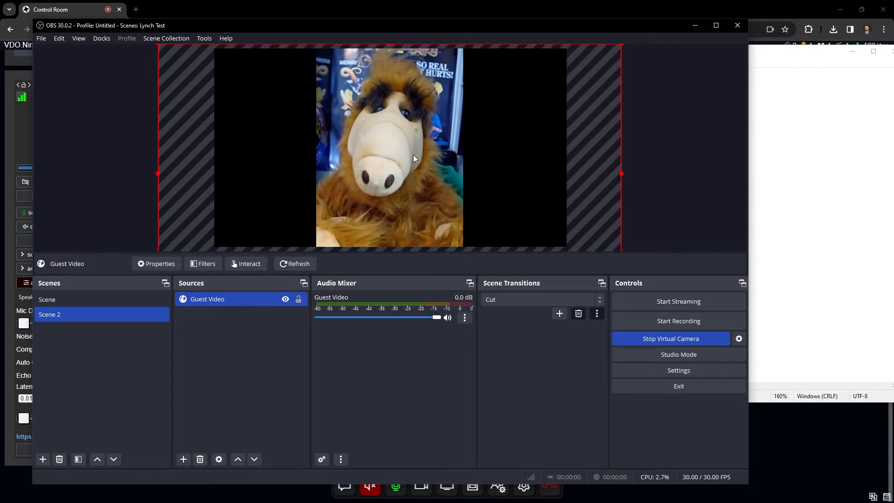
mouse_move(402, 203)
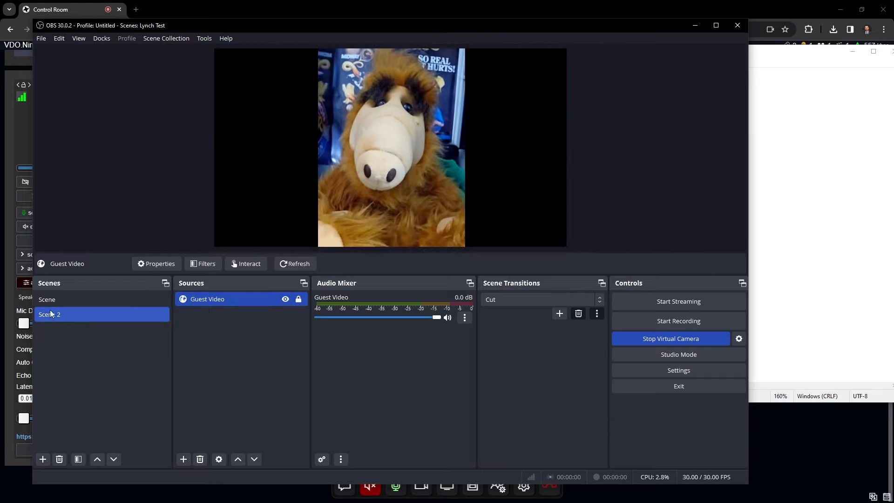
Step: Flip between the first scene and Scene 2 to compare the two shots
left_click(47, 298)
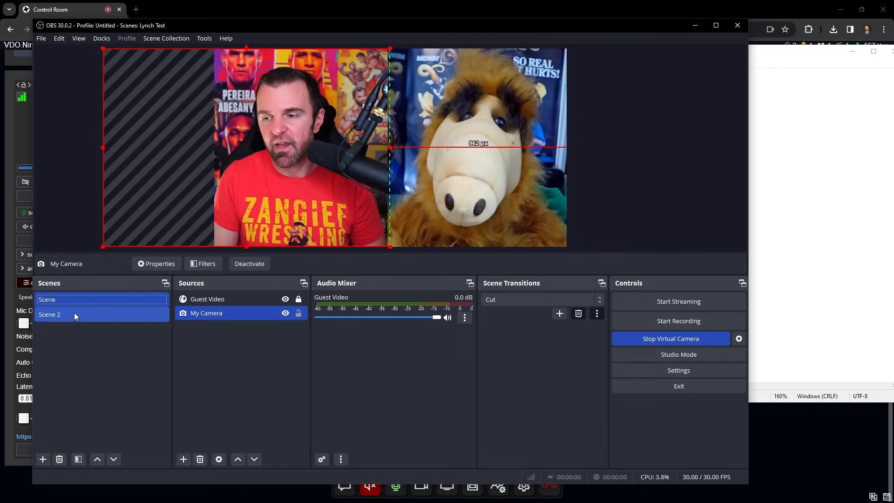
left_click(49, 313)
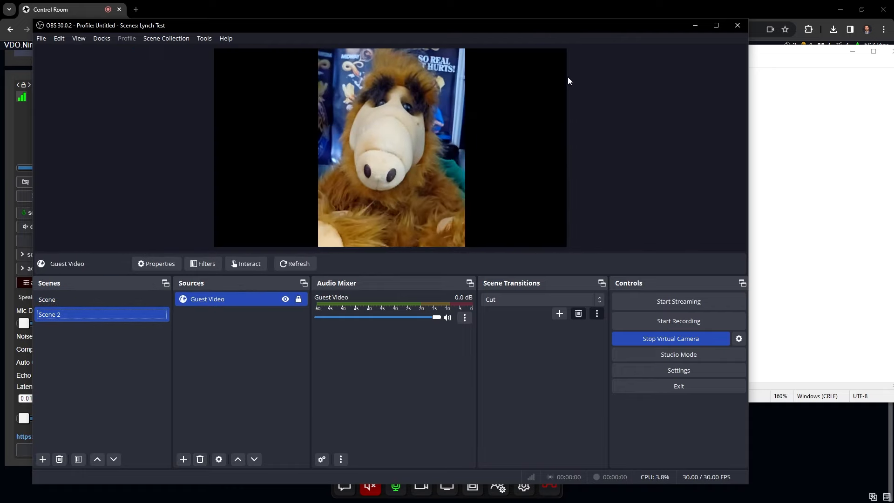
left_click(46, 299)
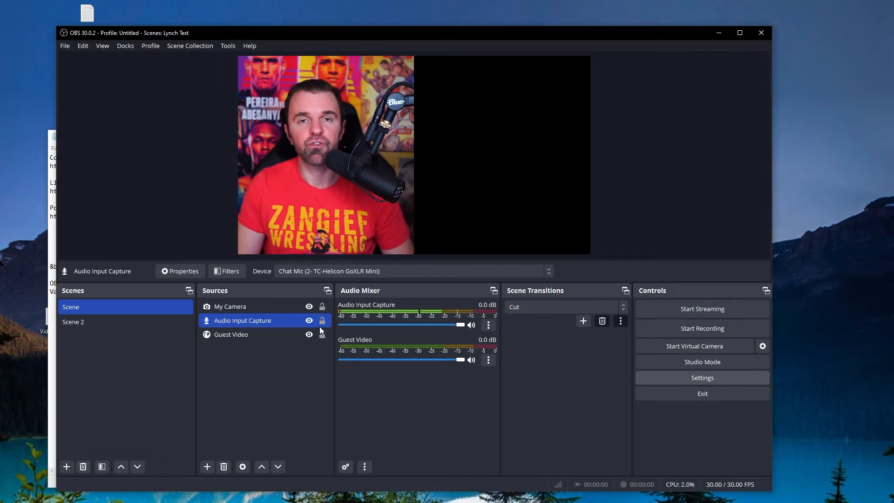
Step: Review the Output page of the OBS Settings window
left_click(702, 377)
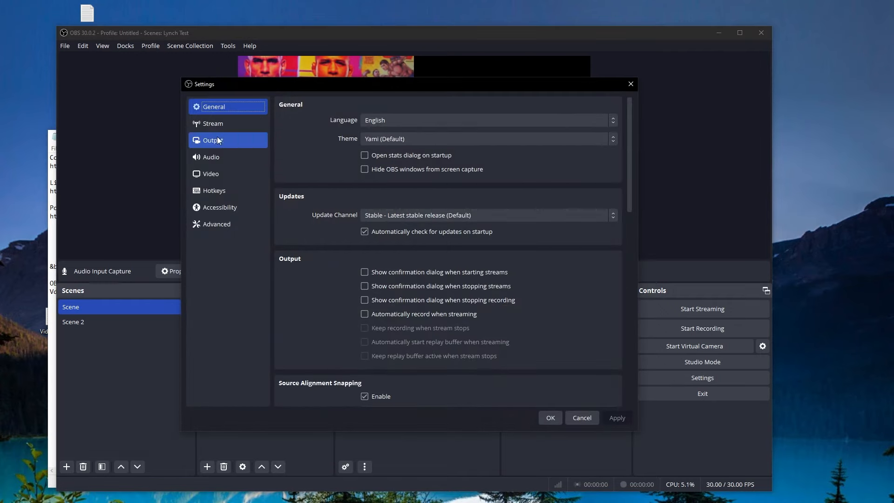
left_click(214, 139)
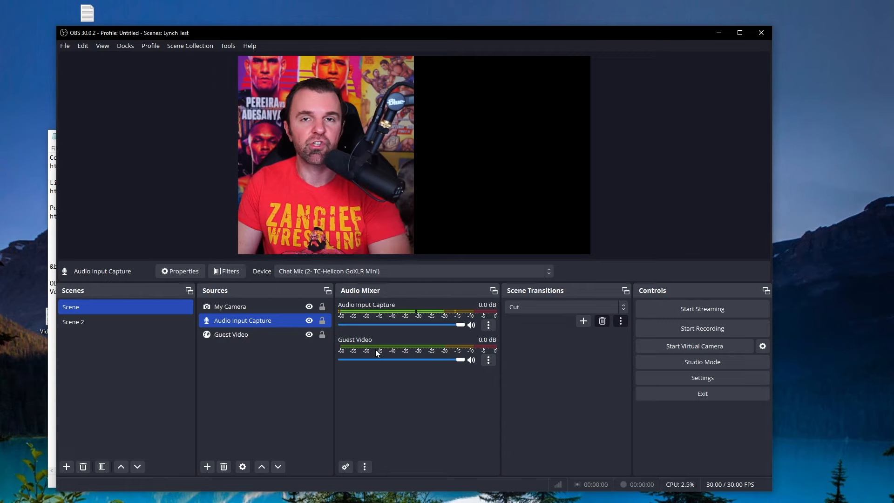
Step: Compare both scenes' sources, then bring up the Audio Input Capture mixer channel's options menu
left_click(487, 359)
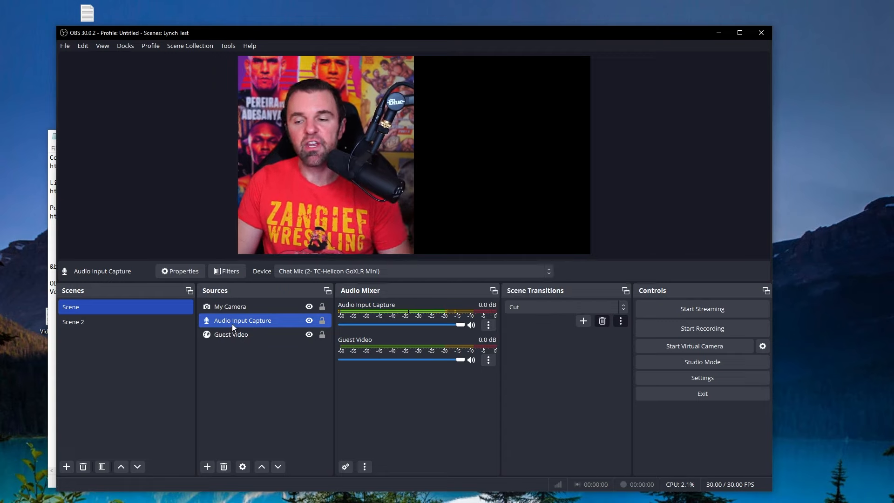
left_click(72, 321)
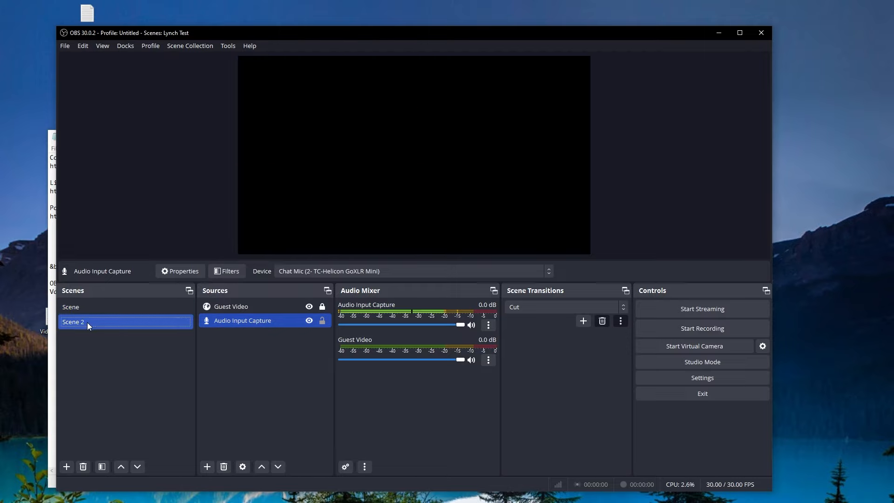
double_click(73, 321)
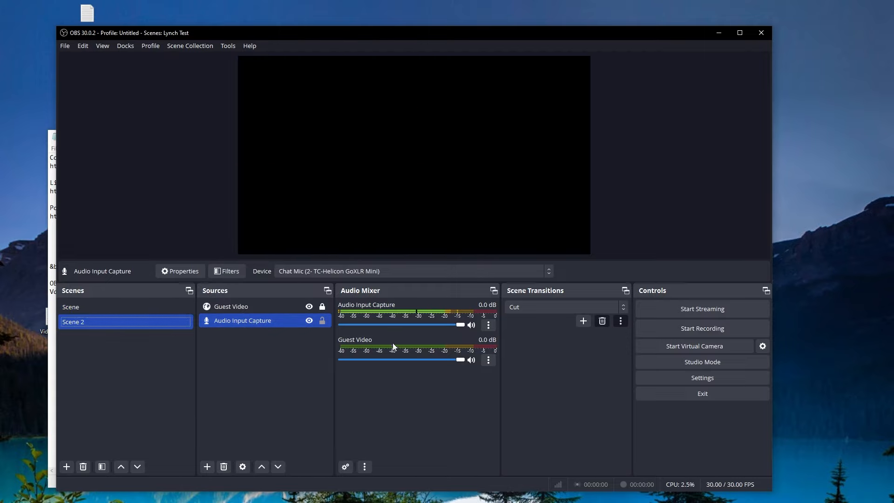
left_click(71, 306)
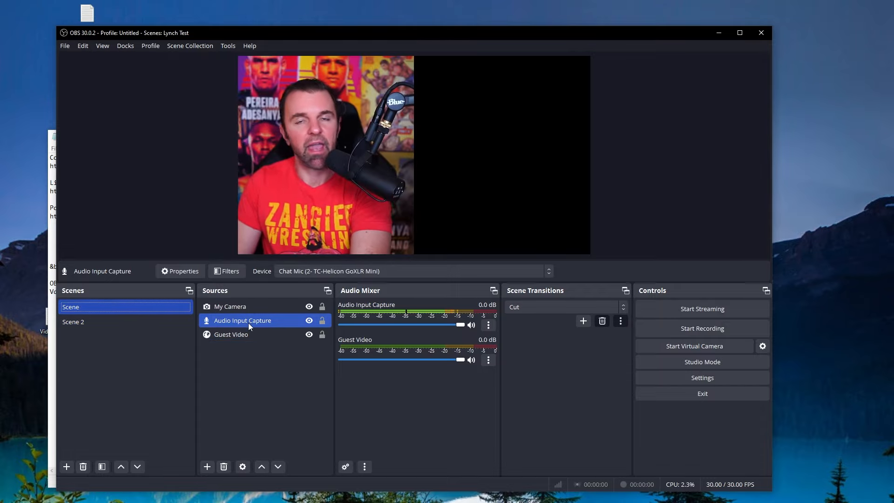
left_click(73, 321)
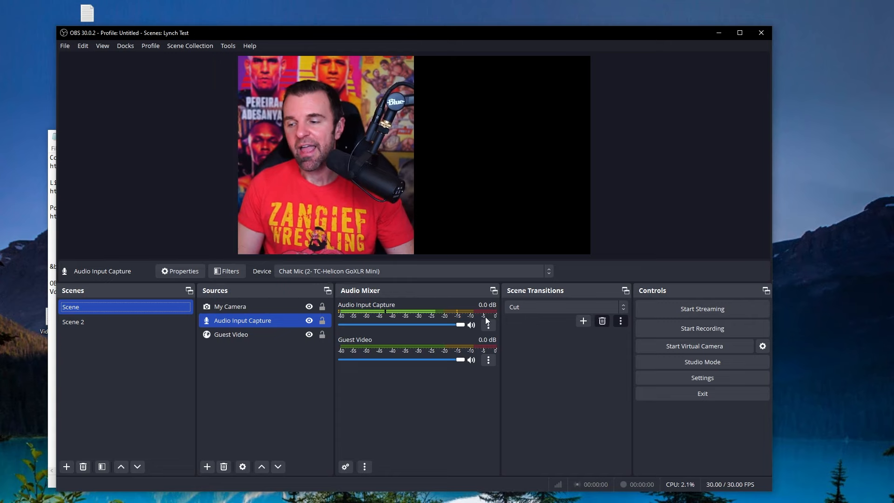
left_click(487, 324)
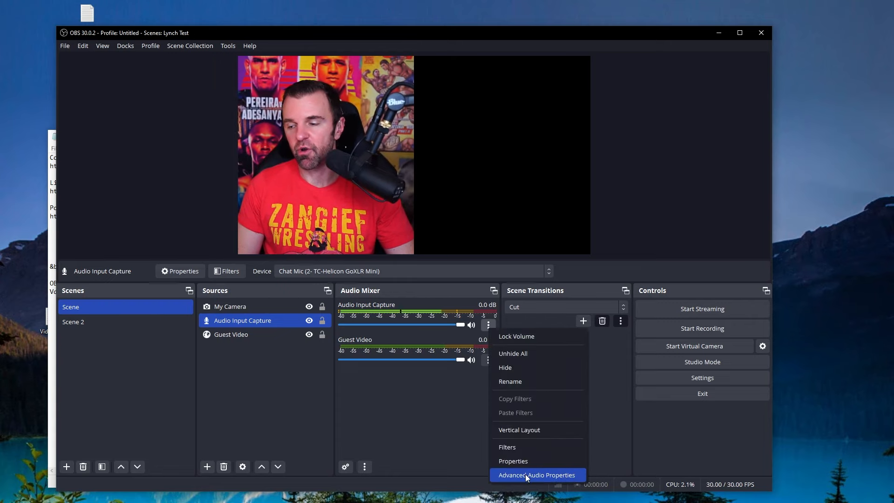
Step: In Advanced Audio Properties, take My Camera off all recording tracks
left_click(535, 475)
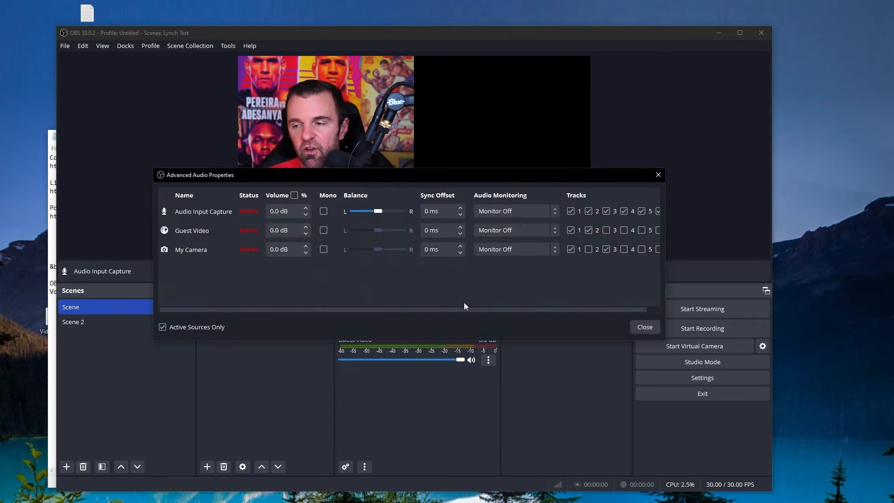
mouse_move(402, 268)
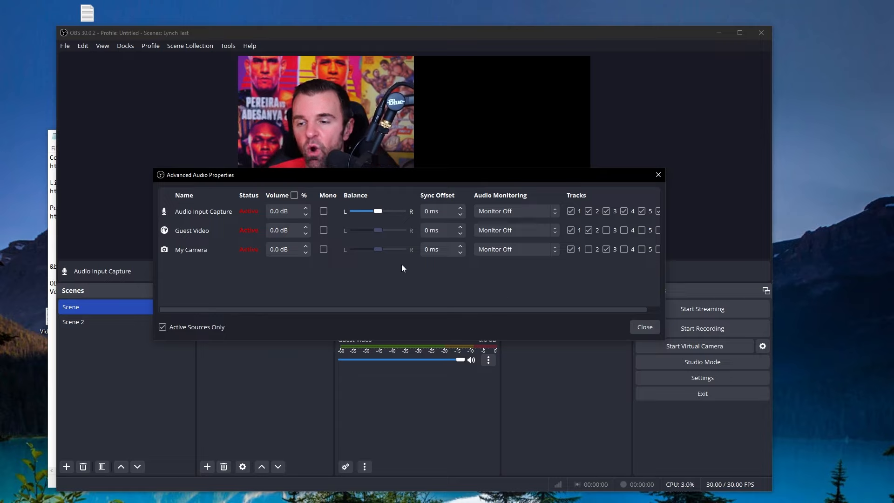
left_click(606, 250)
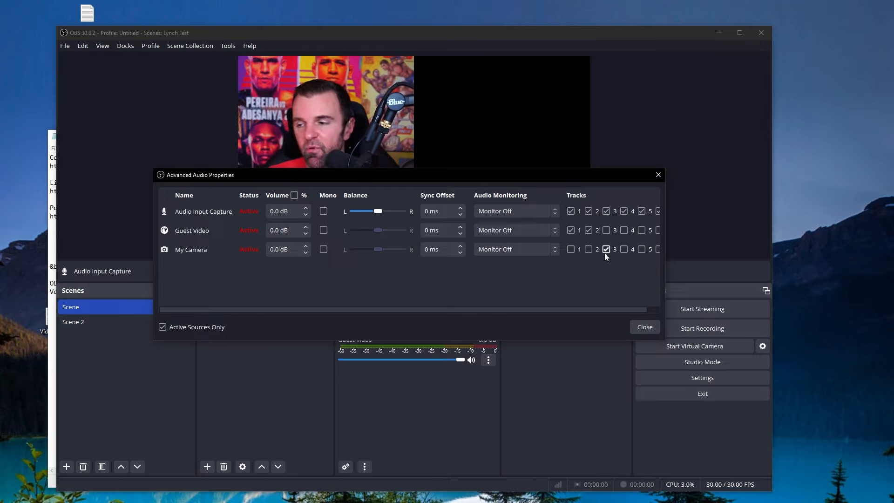
left_click(605, 249)
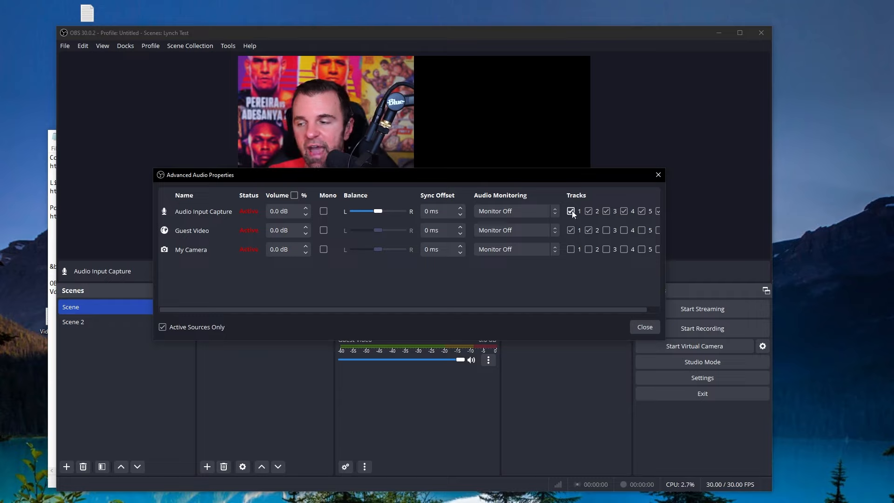
left_click(606, 211)
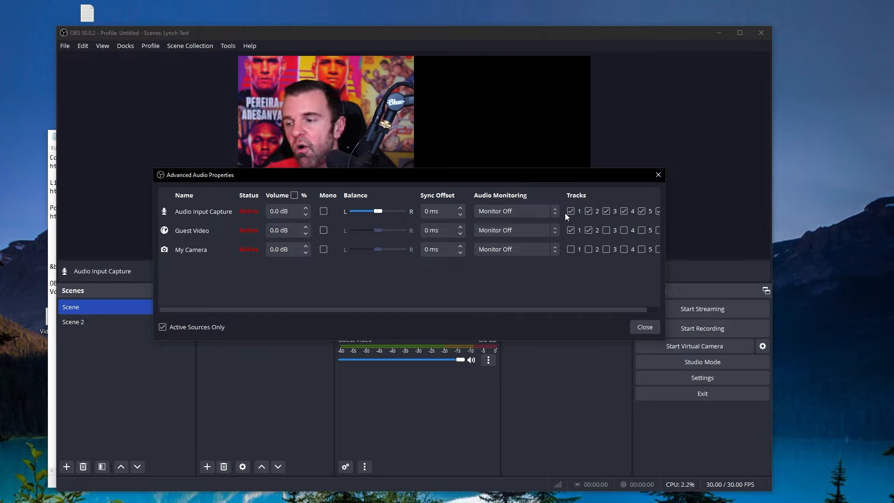
left_click(588, 230)
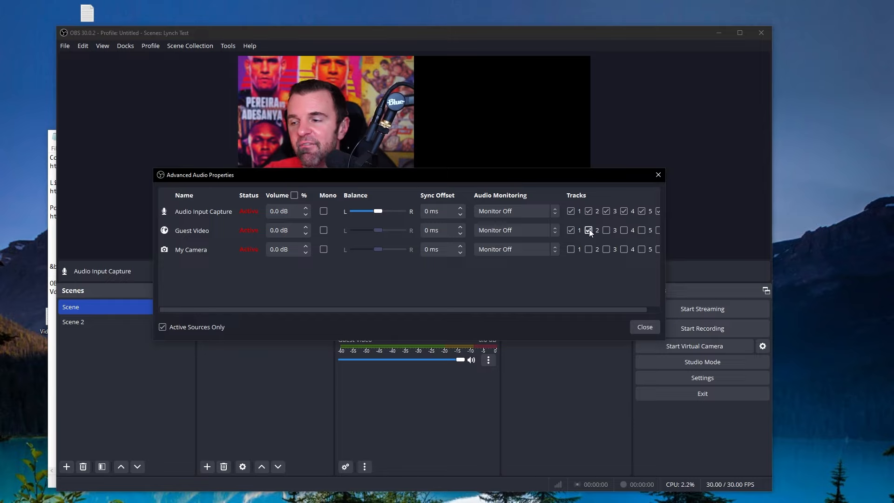
Step: Route Guest Video to tracks 1 and 3 and Audio Input Capture to tracks 1 and 2, then close
left_click(588, 230)
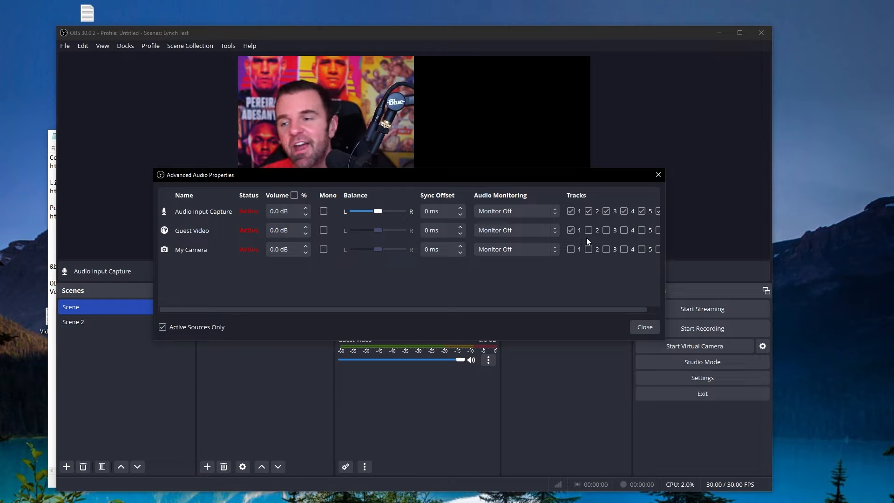
left_click(588, 230)
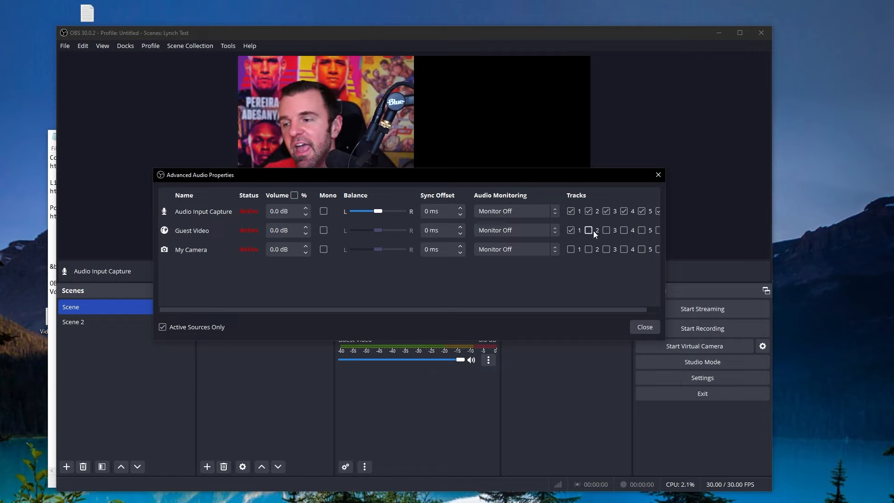
left_click(623, 211)
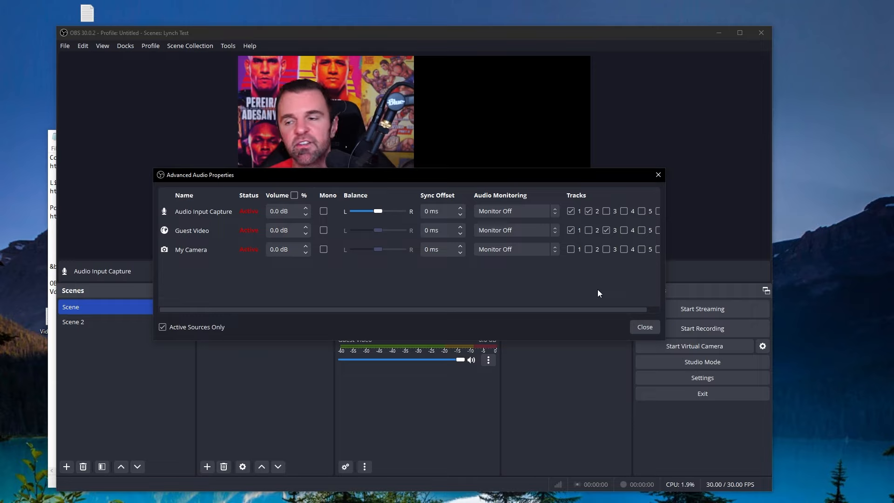
mouse_move(580, 317)
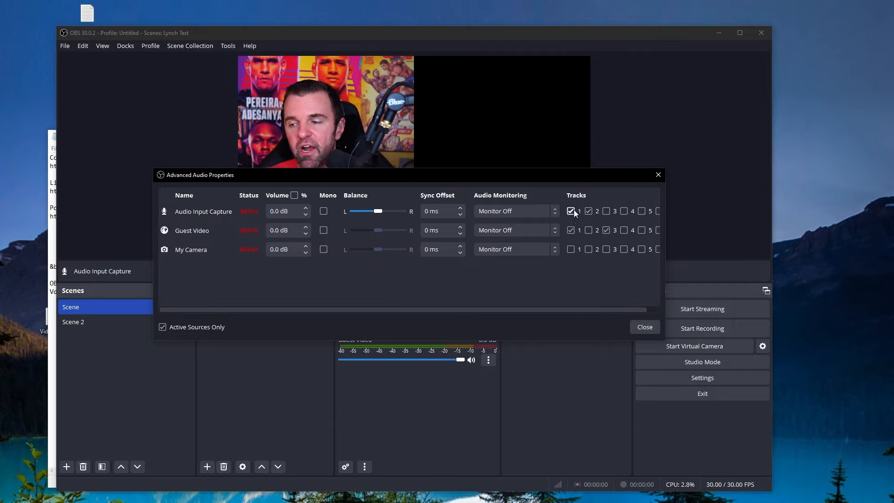
left_click(589, 211)
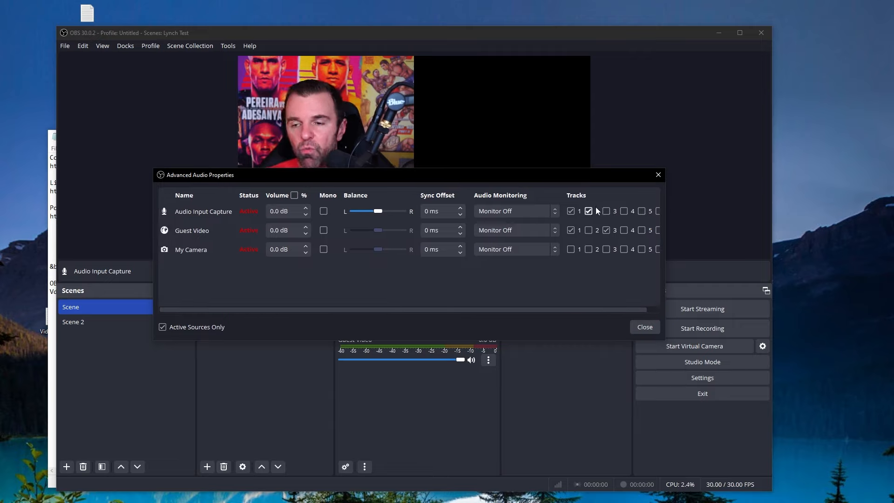
left_click(643, 327)
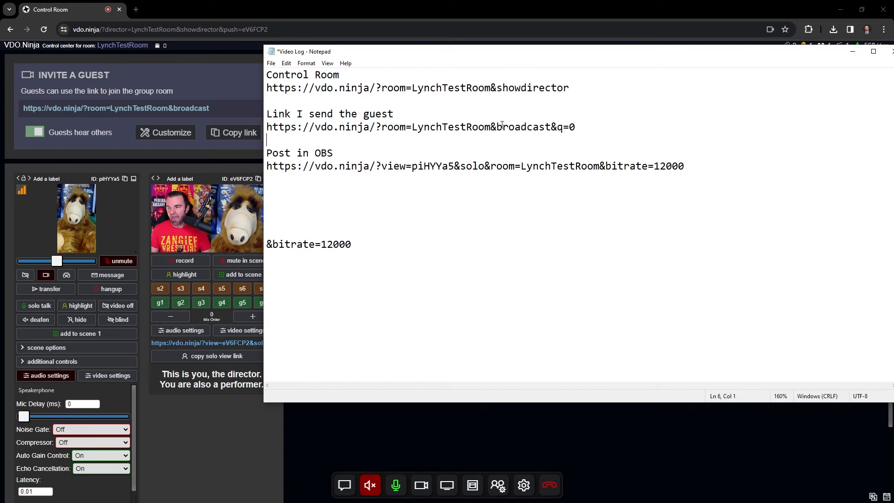
Step: Select the complete Control Room link line ending in &showdirector in the video log
left_click_drag(267, 127, 488, 126)
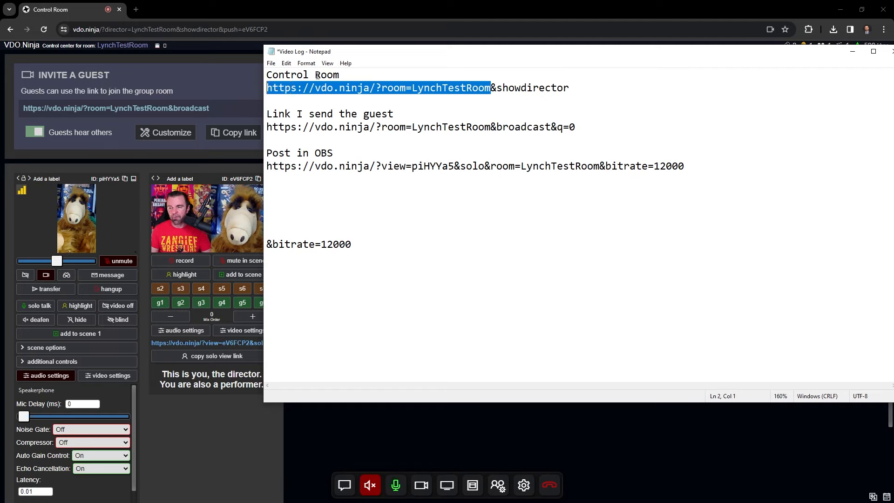
left_click(489, 87)
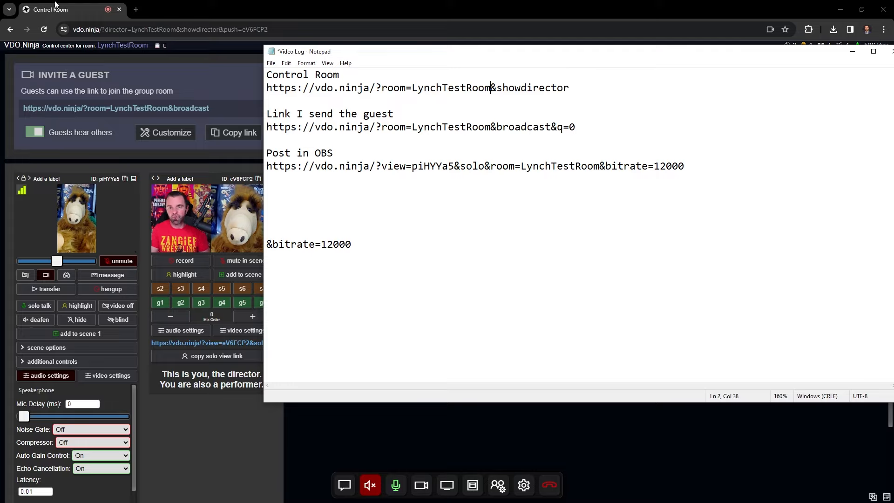
triple_click(416, 88)
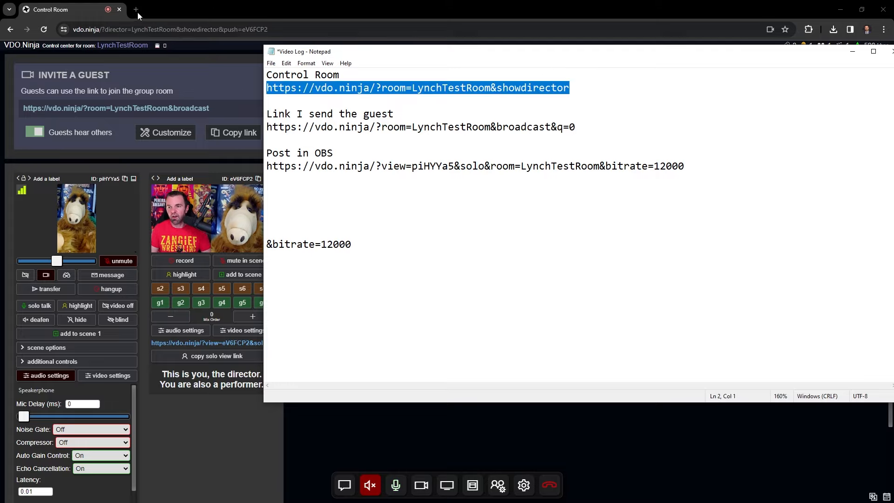
left_click(136, 9)
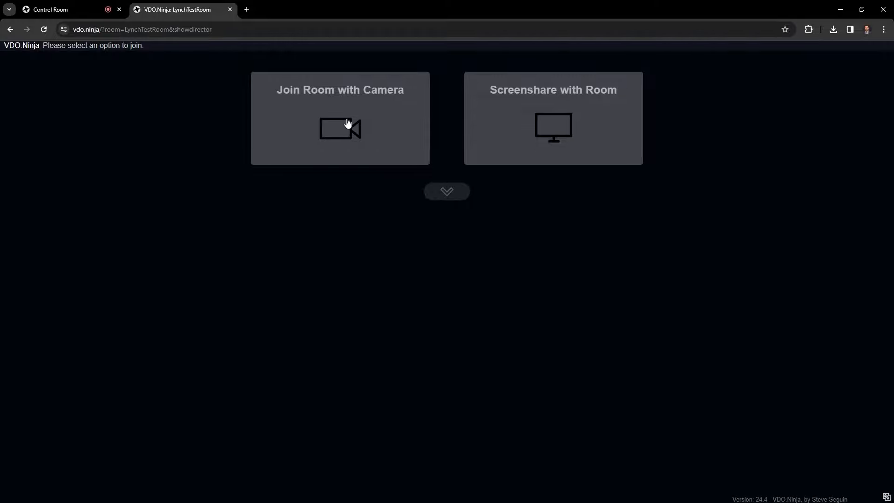
left_click(339, 118)
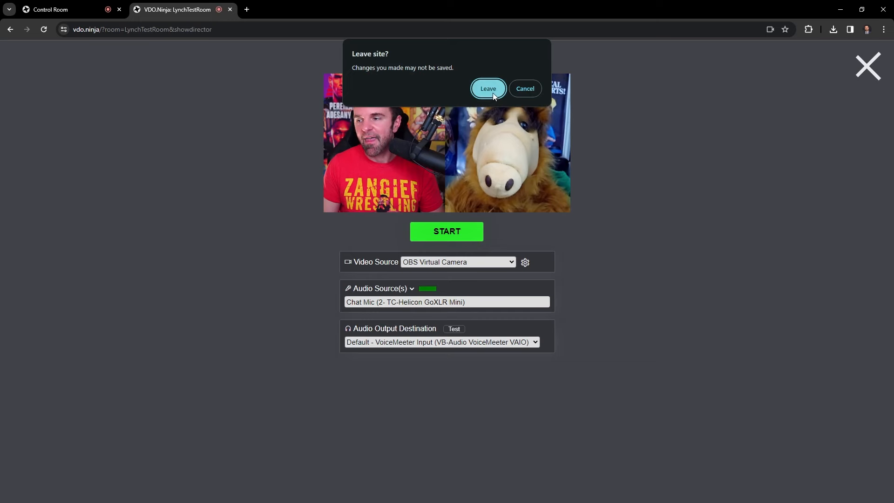
left_click(487, 89)
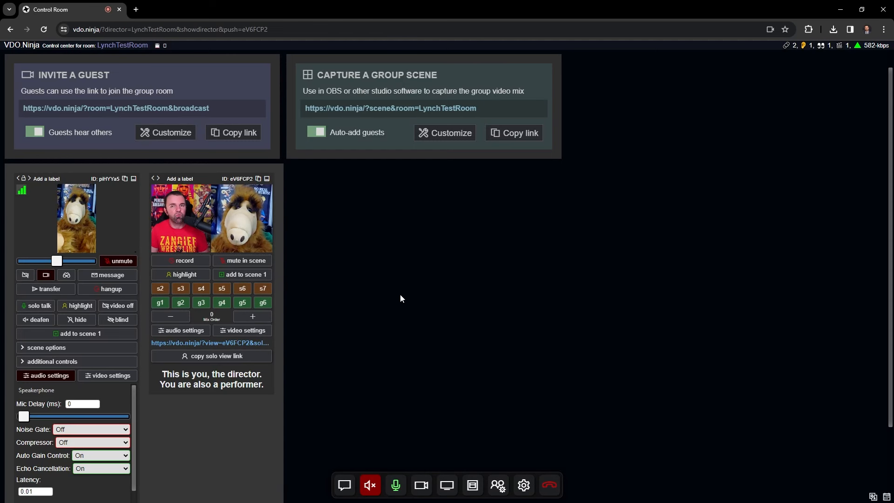